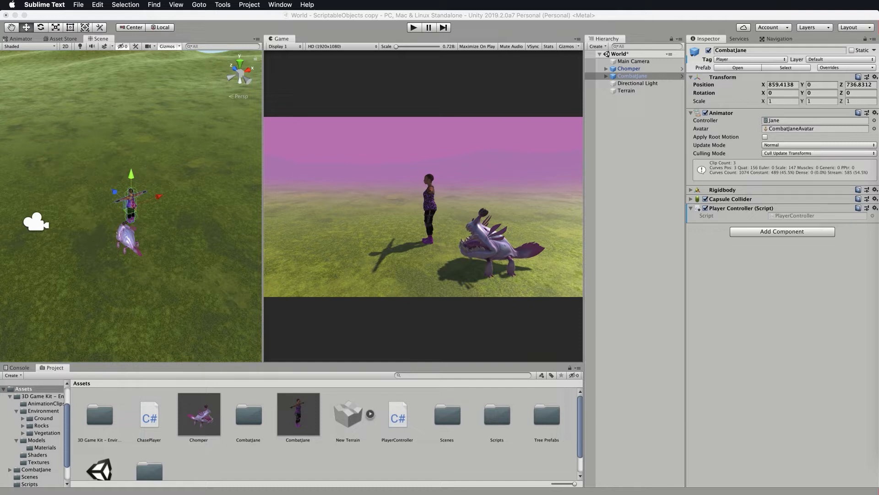
mouse_move(528, 476)
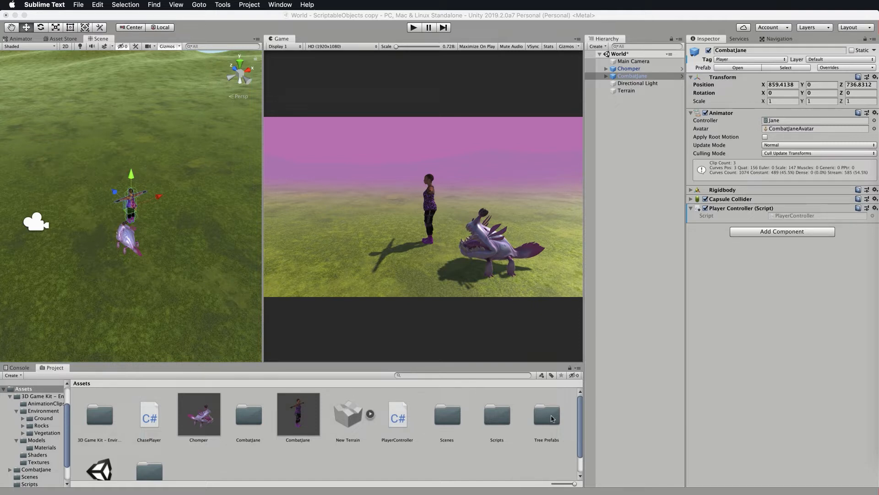
Open the Tree Prefabs folder and preview the Tree9 prefab in the Inspector.
double_click(546, 415)
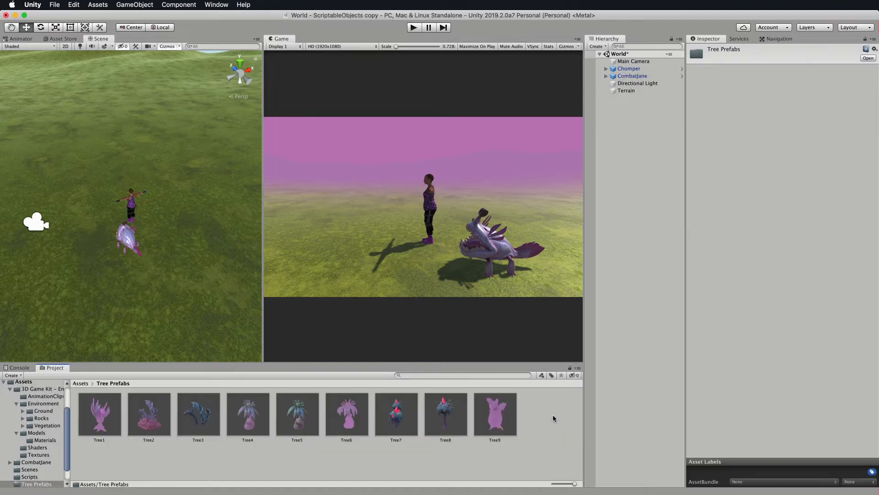
mouse_move(499, 421)
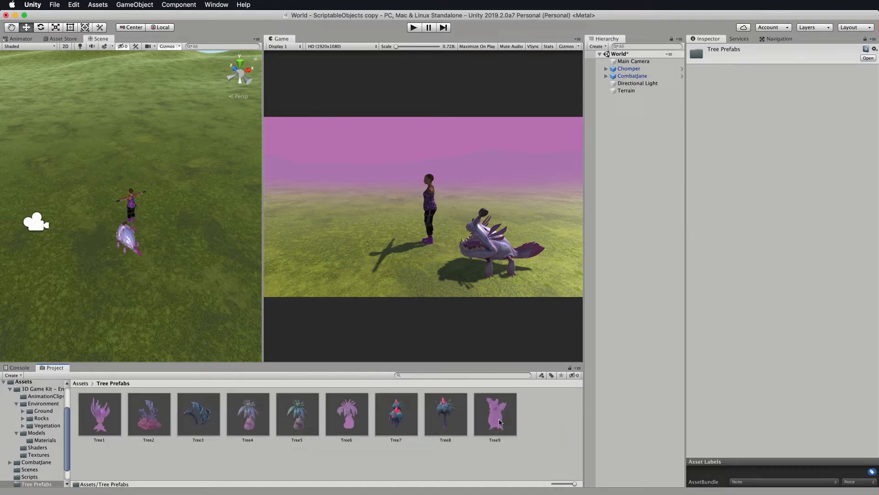
left_click(495, 414)
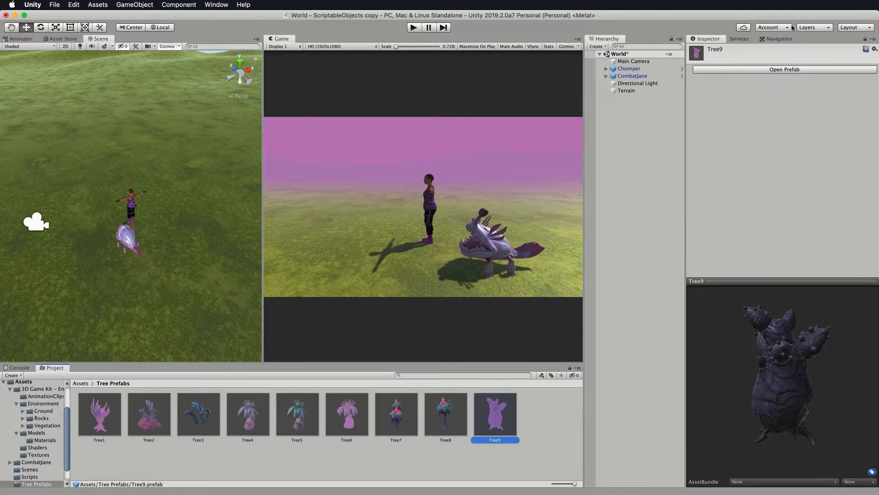
left_click(783, 69)
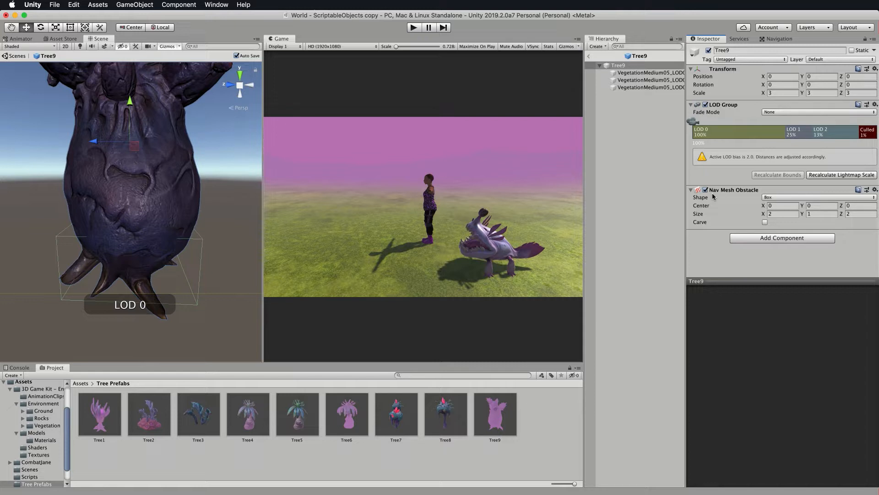
mouse_move(722, 194)
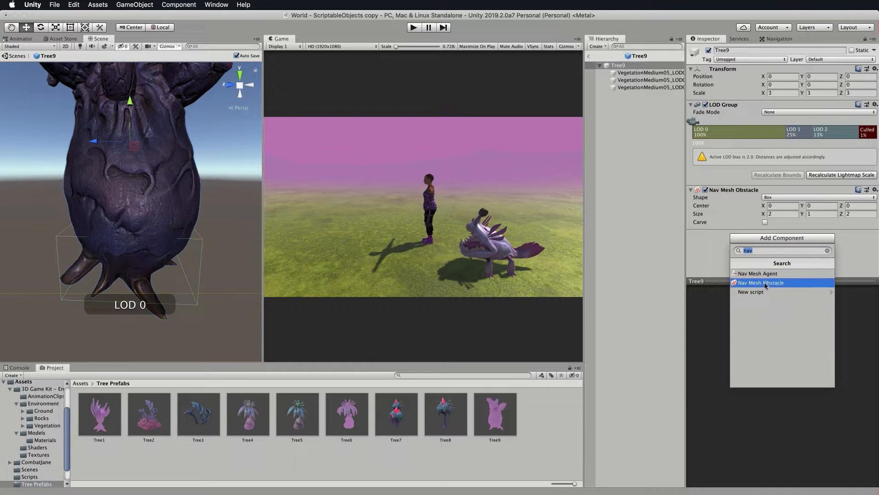
left_click(760, 283)
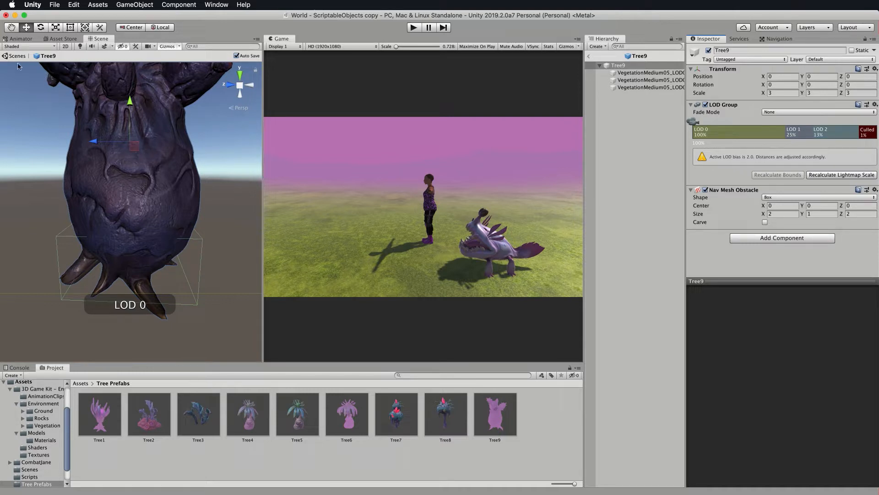
mouse_move(204, 239)
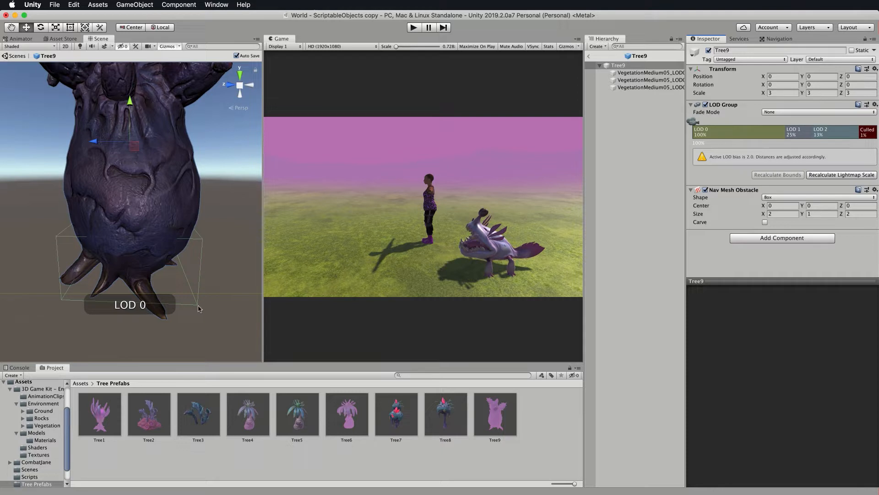
mouse_move(204, 248)
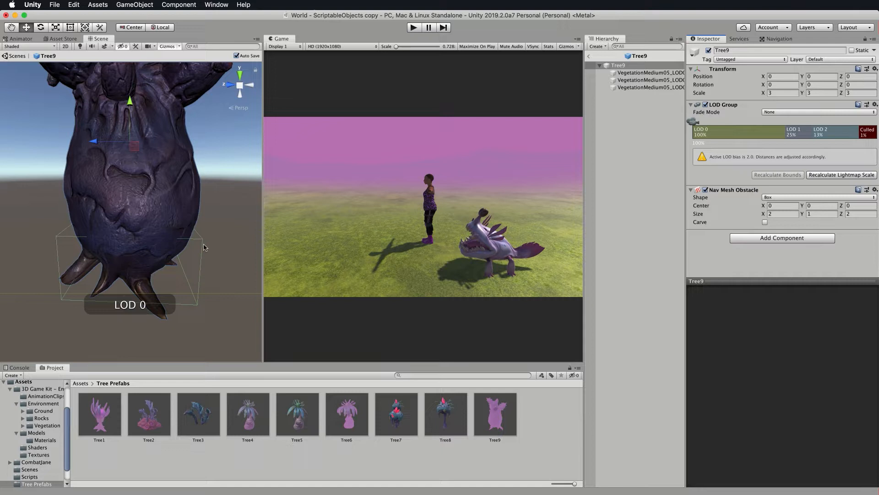
mouse_move(80, 237)
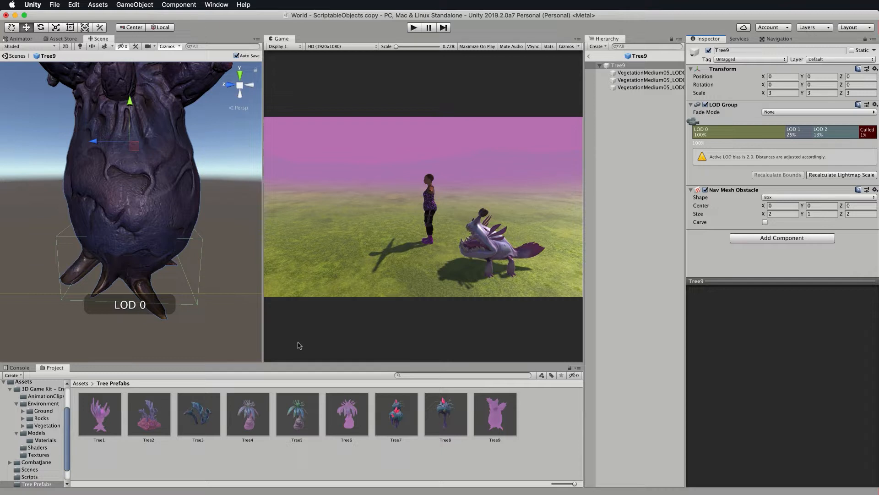
mouse_move(195, 287)
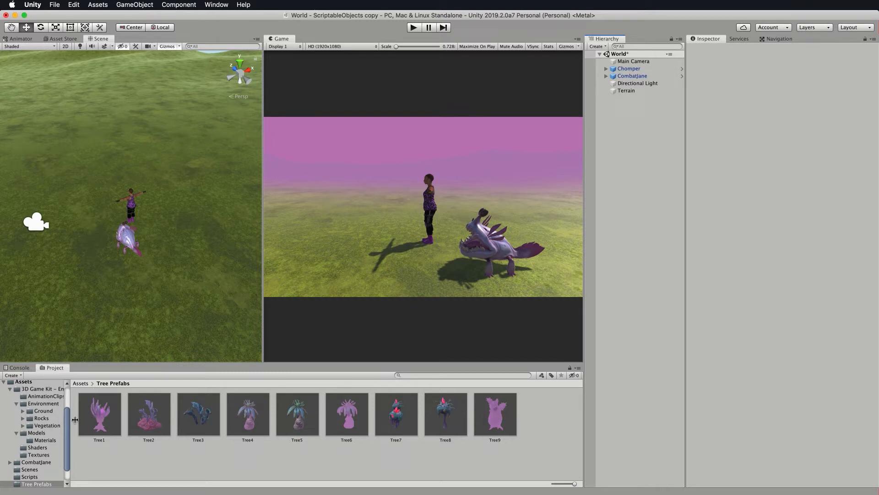
Create a new C# script named WorldManager in the top-level Assets folder.
left_click(24, 419)
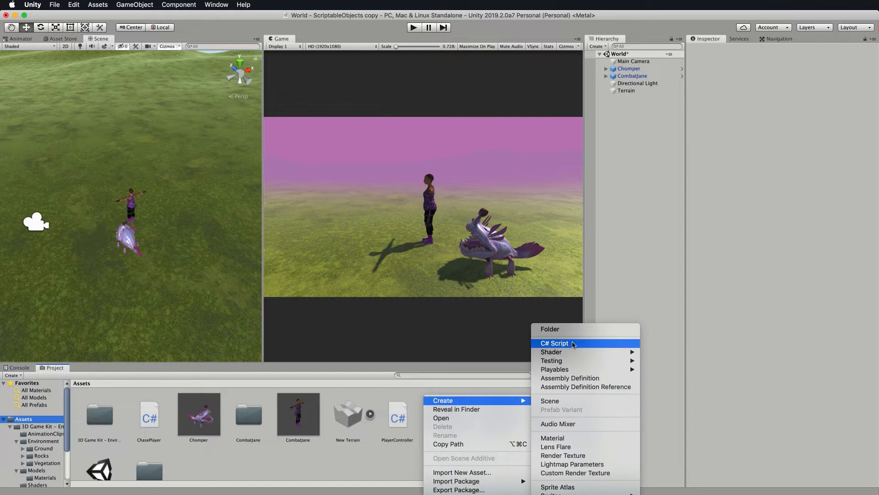
left_click(554, 343)
type("WorldManager")
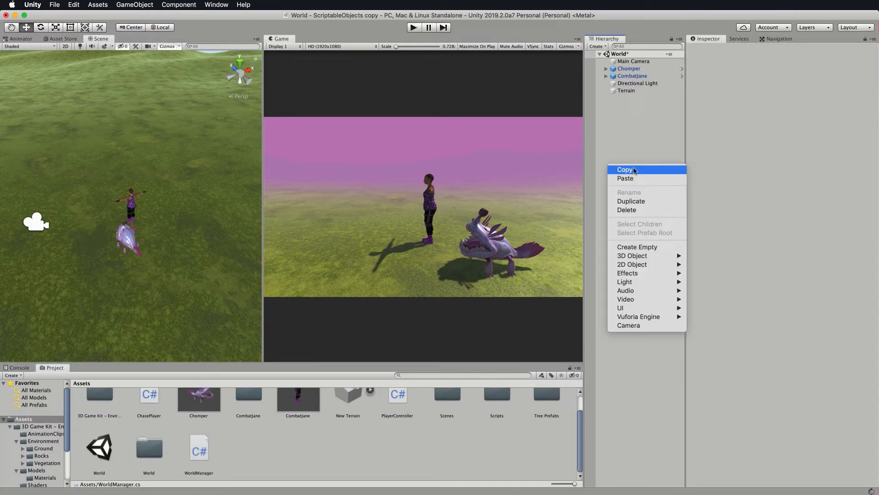
mouse_move(632, 256)
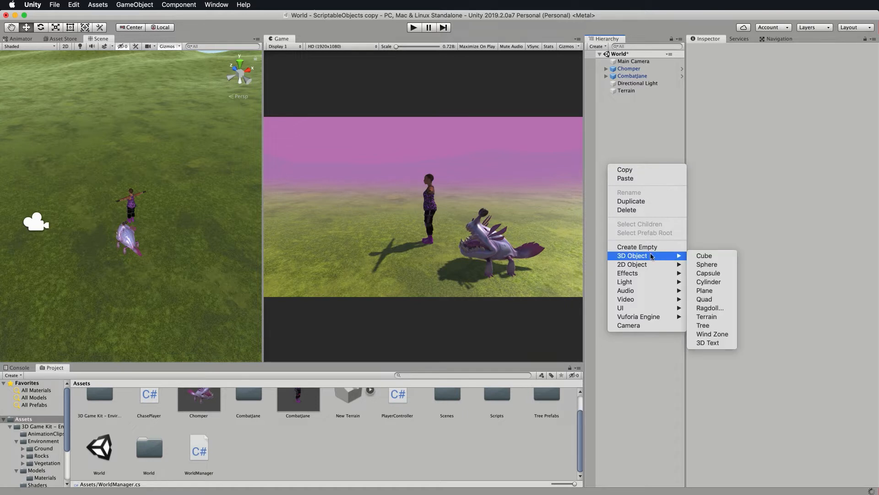
Create an empty World object with WorldManager attached and open the script in Visual Studio.
left_click(634, 111)
type("World")
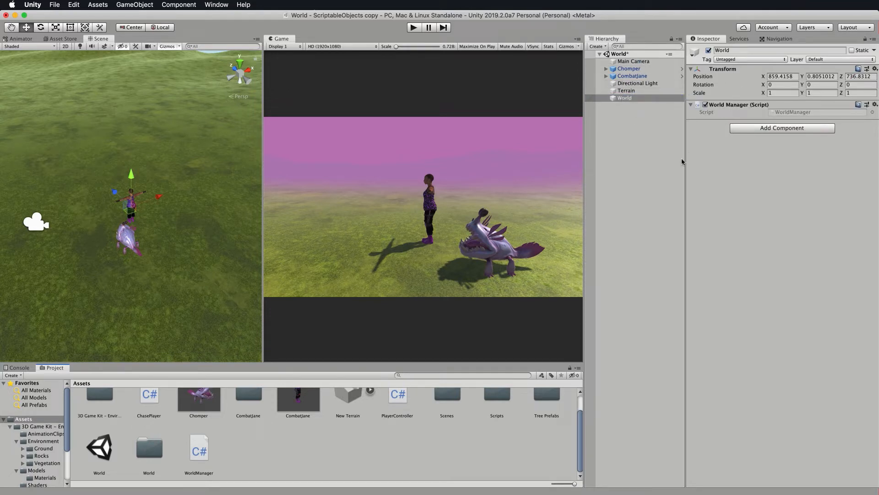
double_click(198, 449)
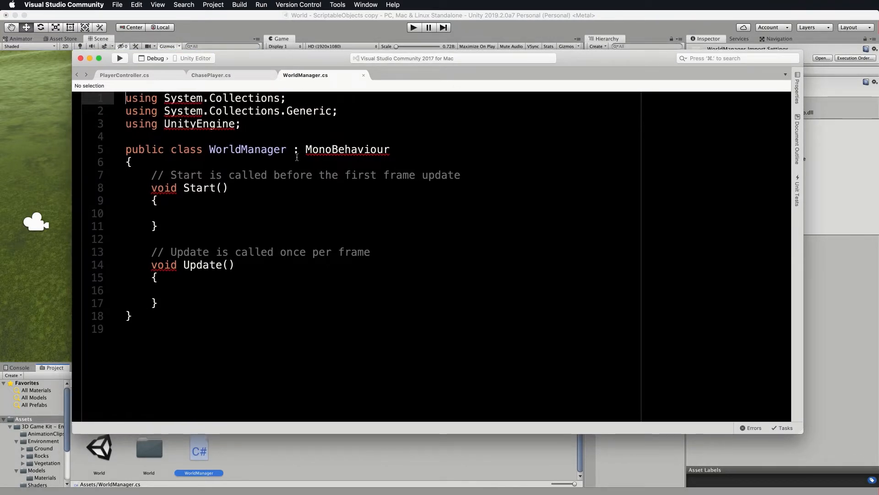
mouse_move(246, 149)
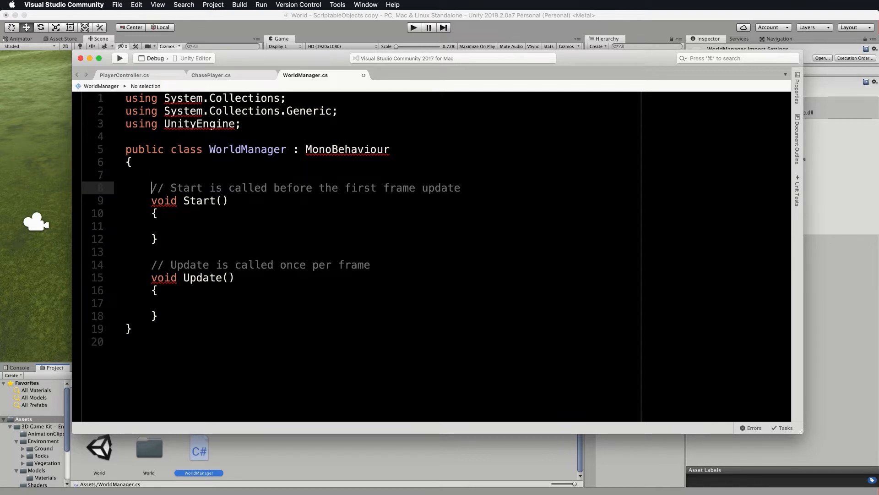
Declare 'public GameObject[] trees;' and 'public Terrain terrain;' fields in WorldManager.
type("P")
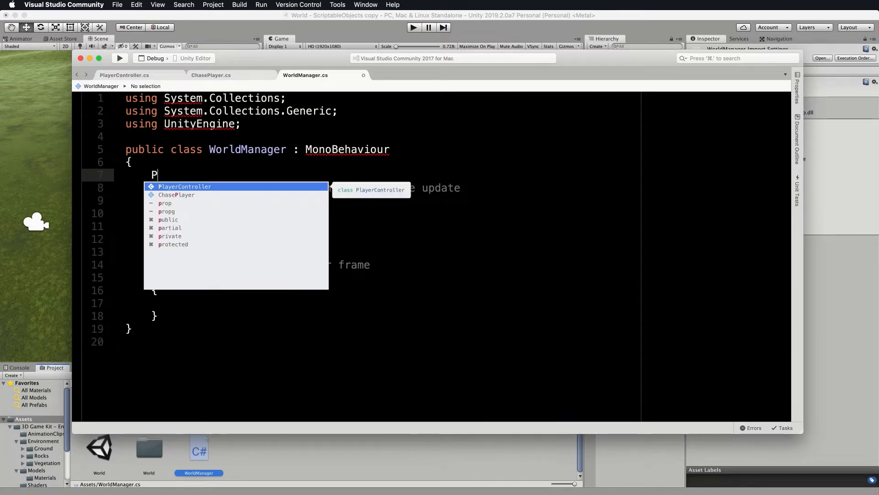
type("ublic Game")
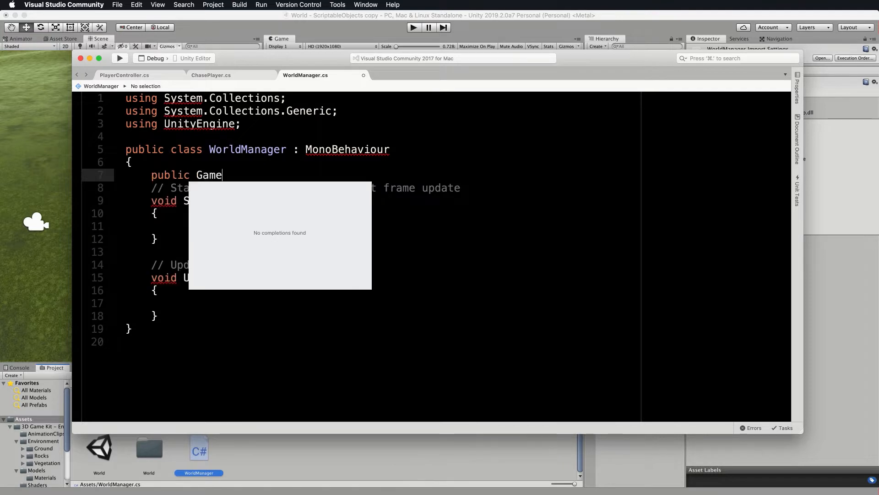
type("Object[]")
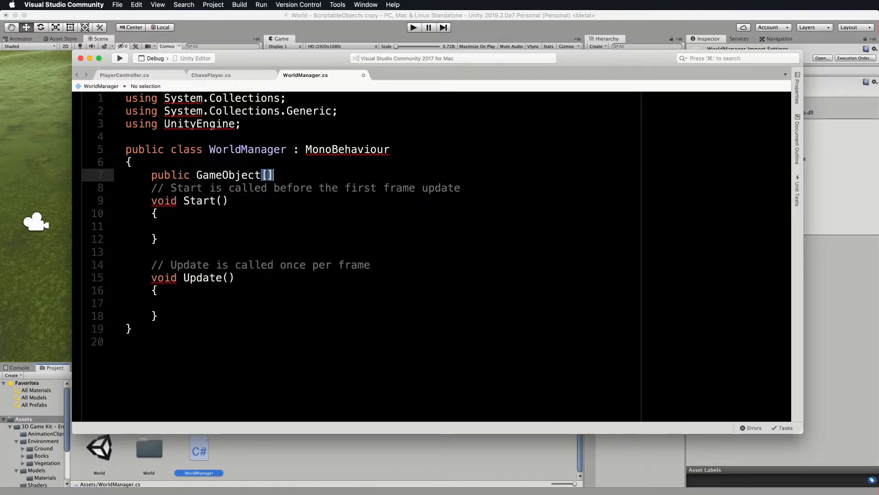
type("trees;")
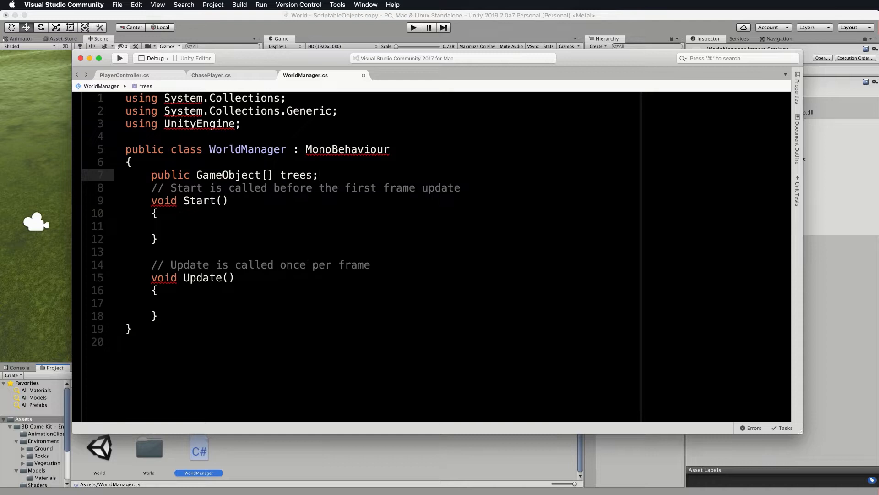
type("pub")
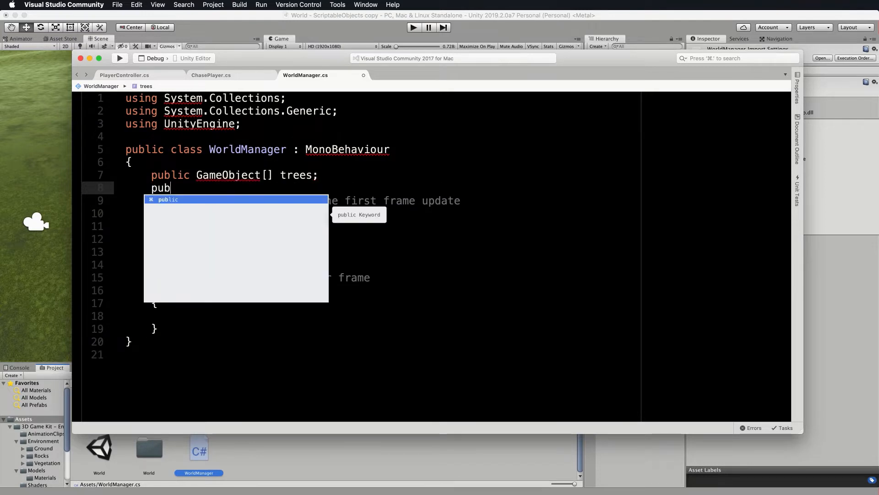
type("lic Terrain terrain;")
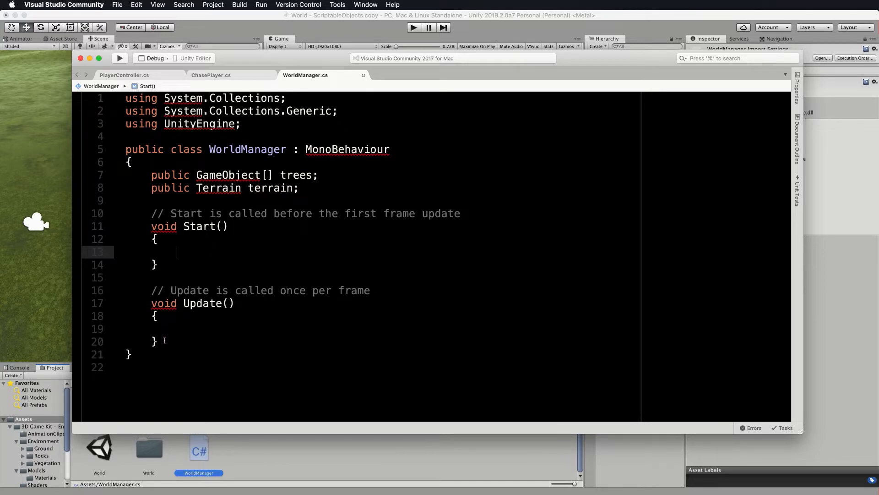
Replace Update with PlantTrees() that gets terrain.terrainData and sets treeSpacing = 10.
left_click_drag(151, 290, 159, 342)
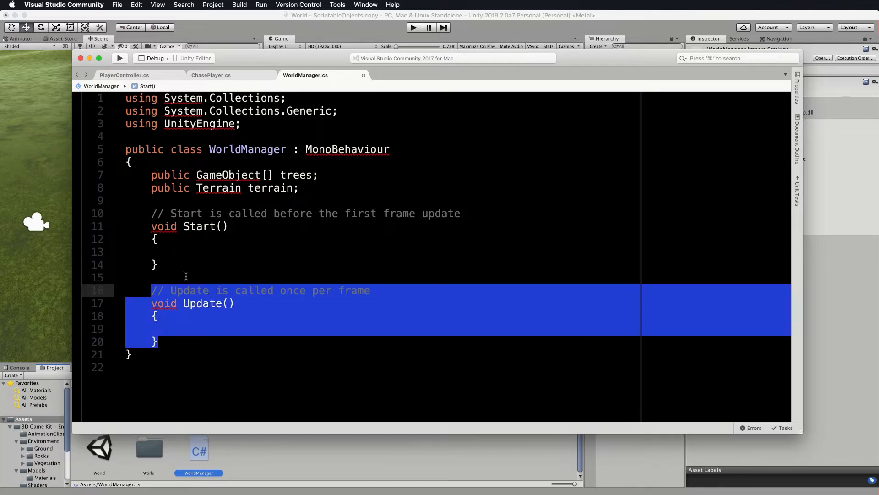
type("void")
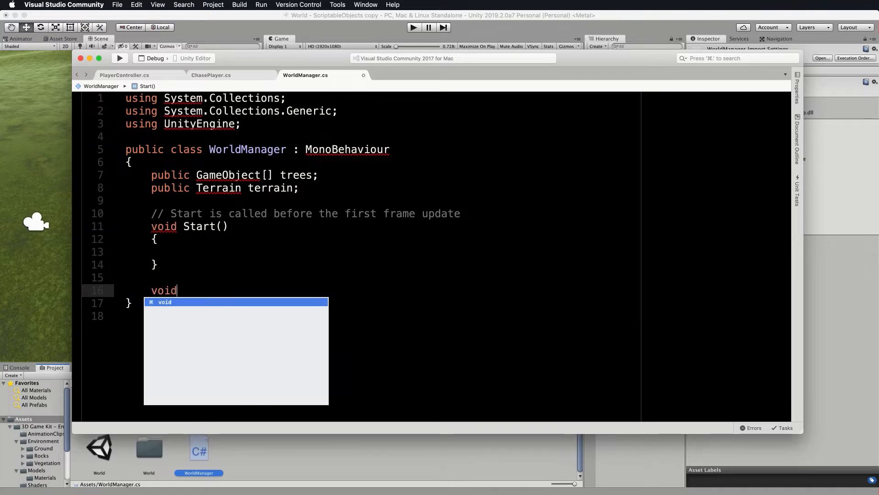
type("PlantTre")
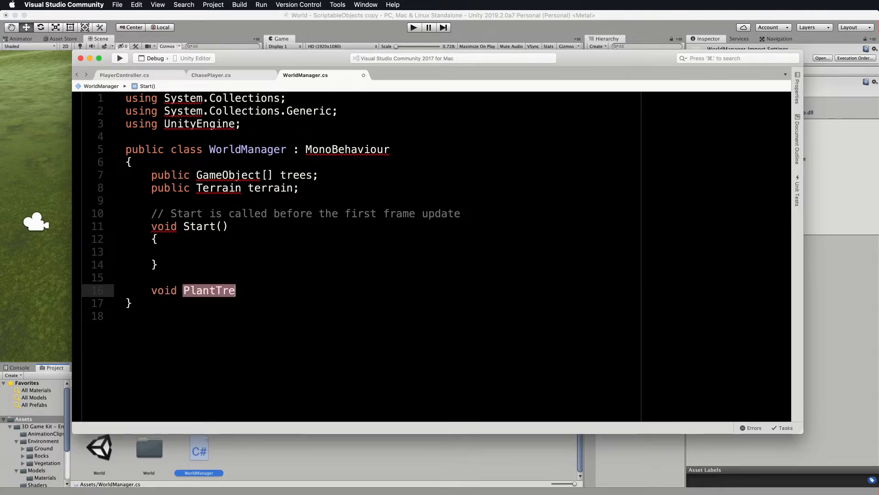
type("es()")
type("{")
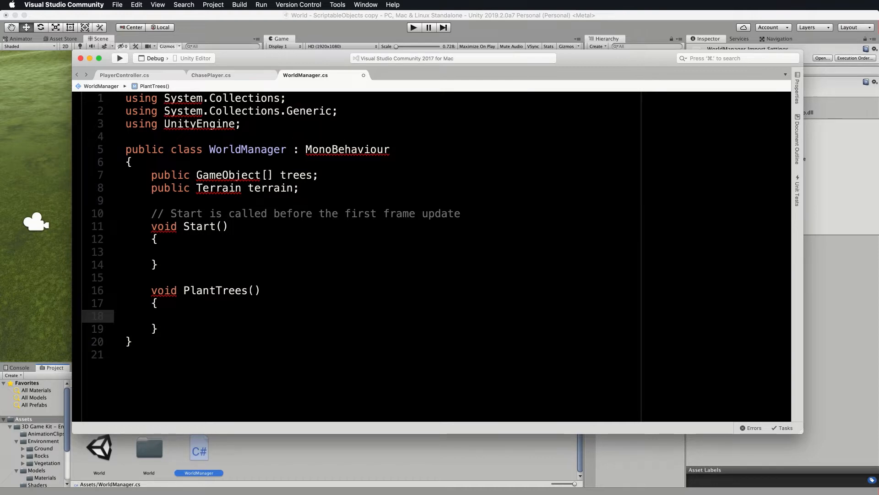
type("T")
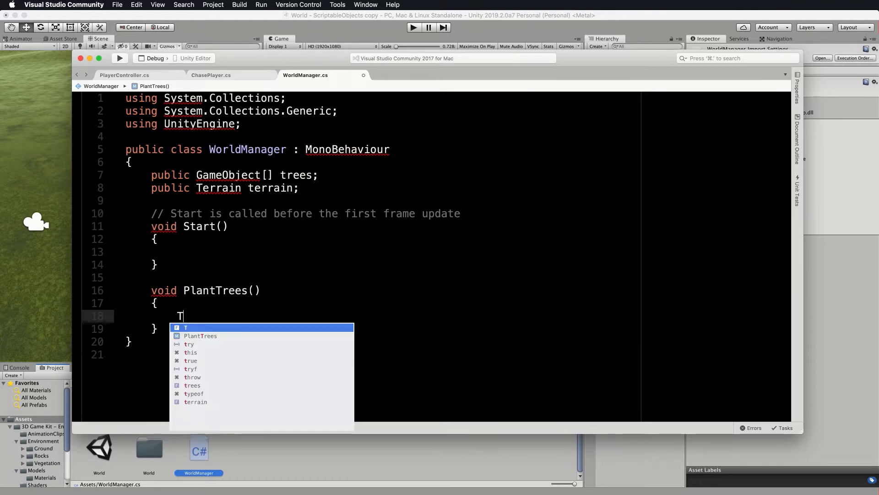
type("errain")
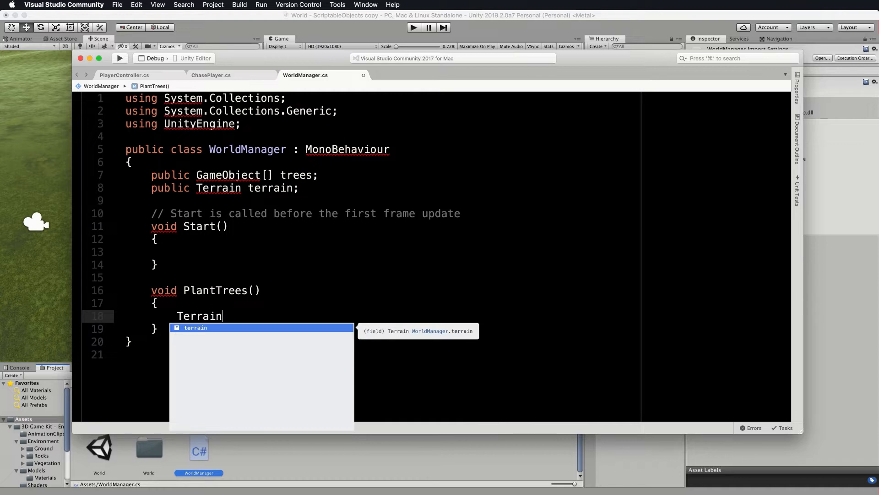
type("Data")
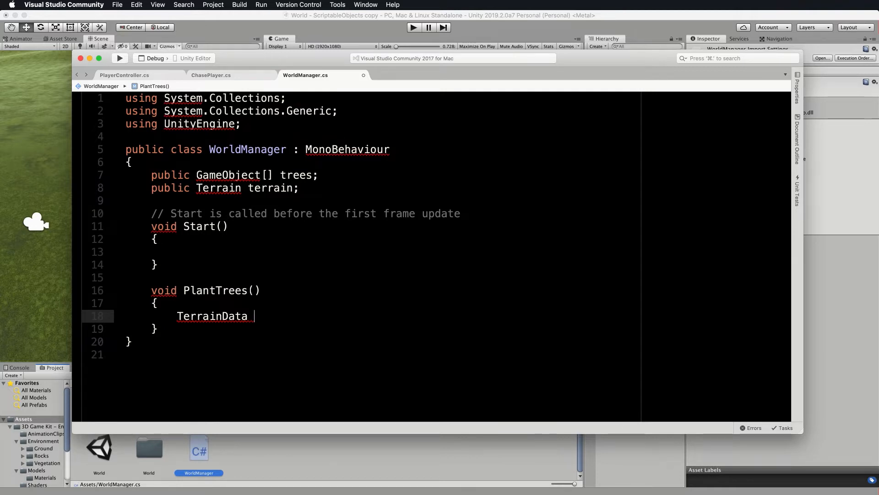
type("terrainData = t")
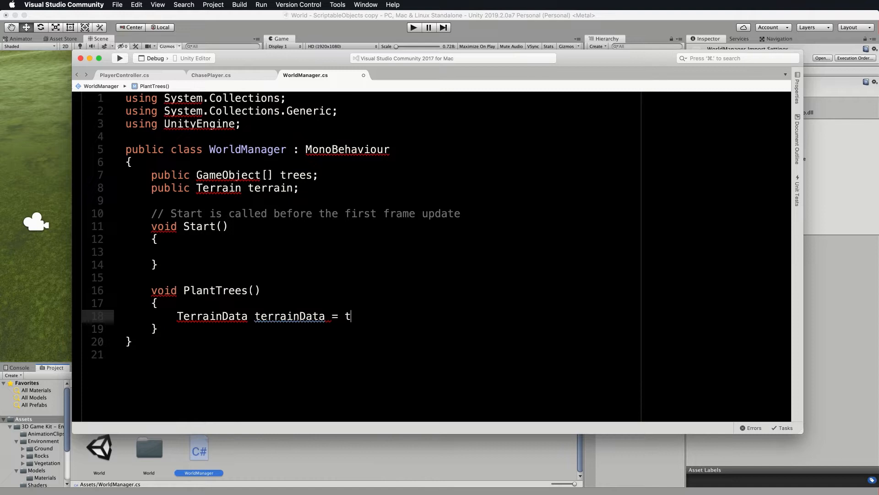
type("errainData.terr")
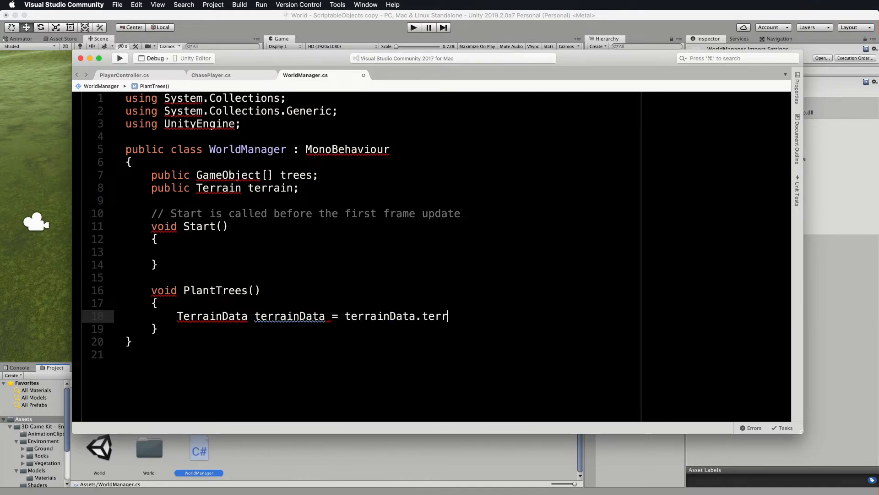
type("ain")
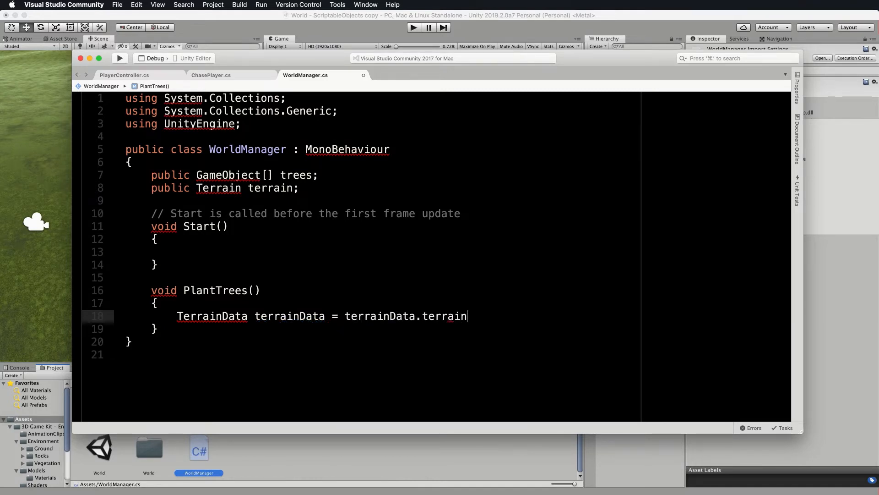
type("Data;")
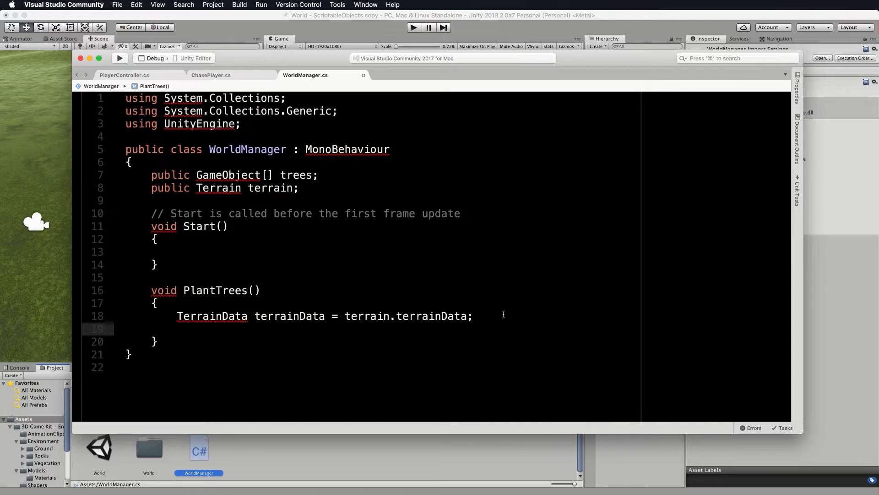
type("int tree")
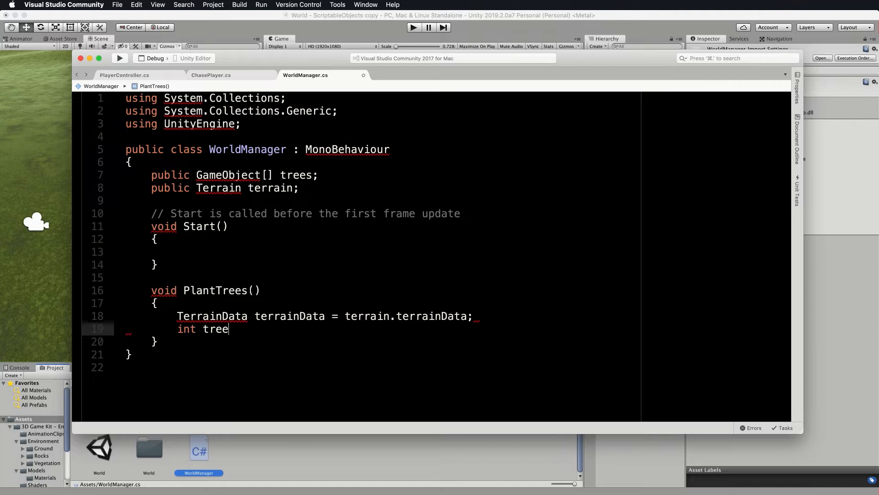
type("Spacing")
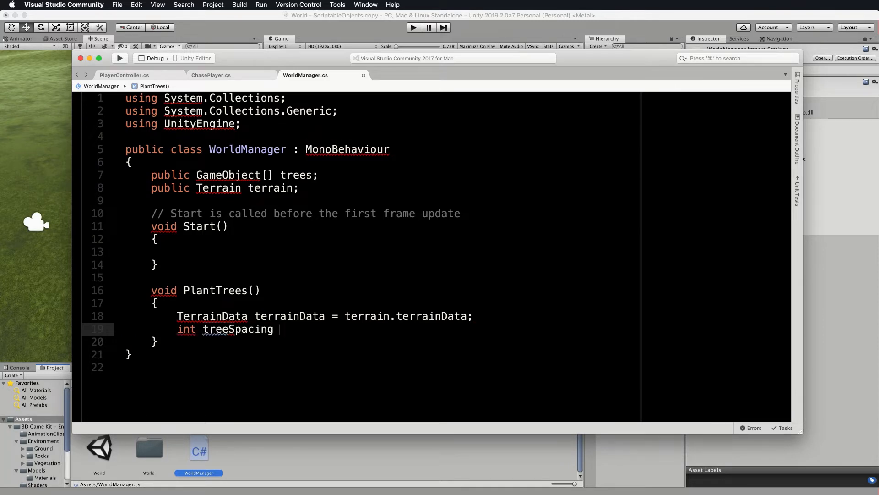
type("= 10;")
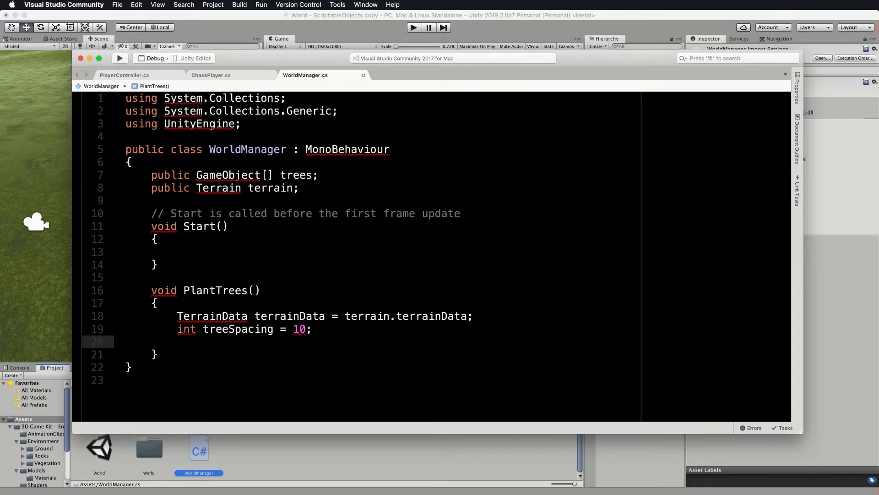
Write nested for loops over terrainData.size.x and size.z stepping by treeSpacing.
type("for(")
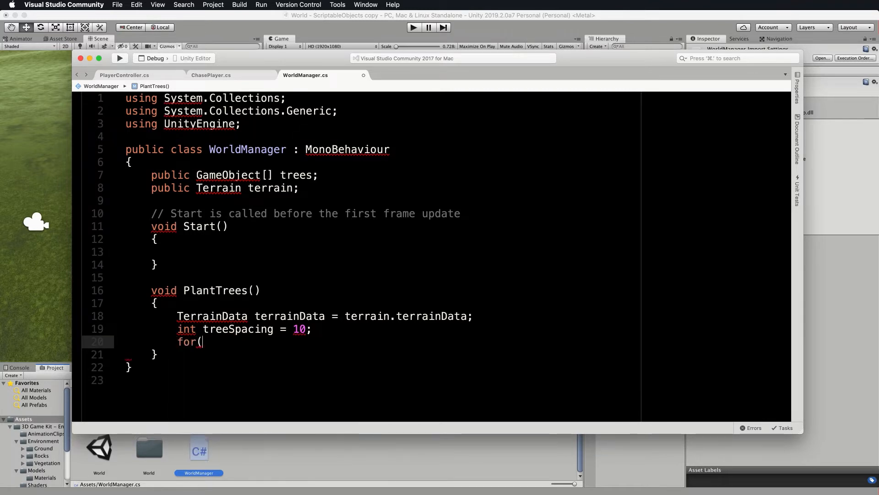
type("int")
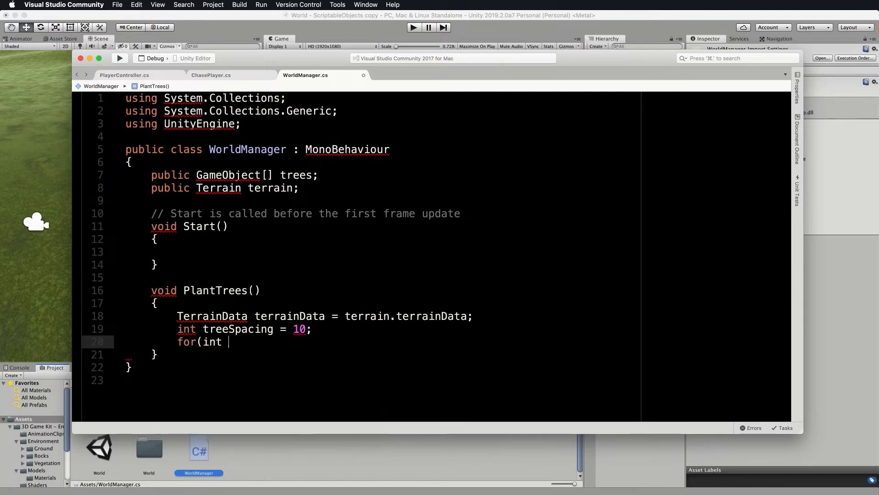
type("x = 0")
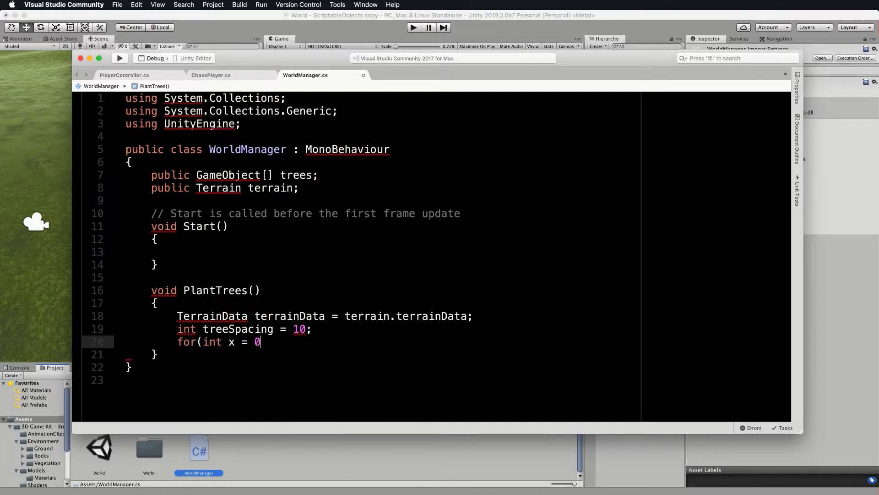
type(";")
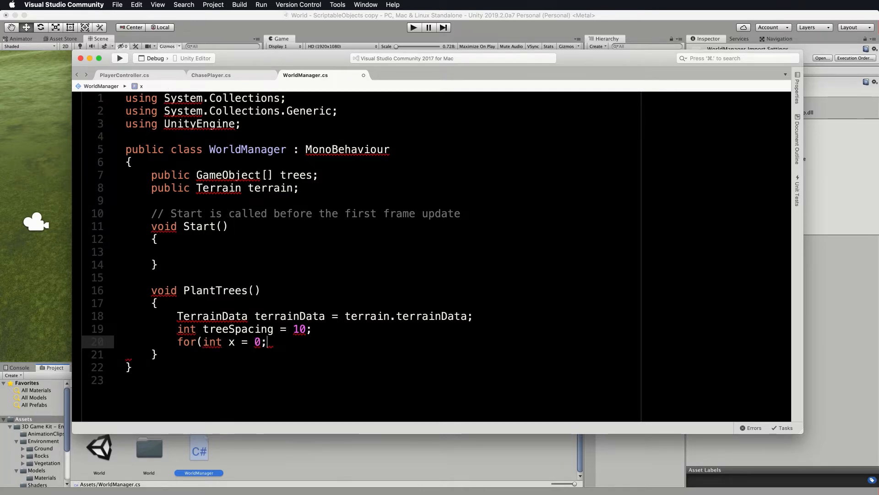
type("x")
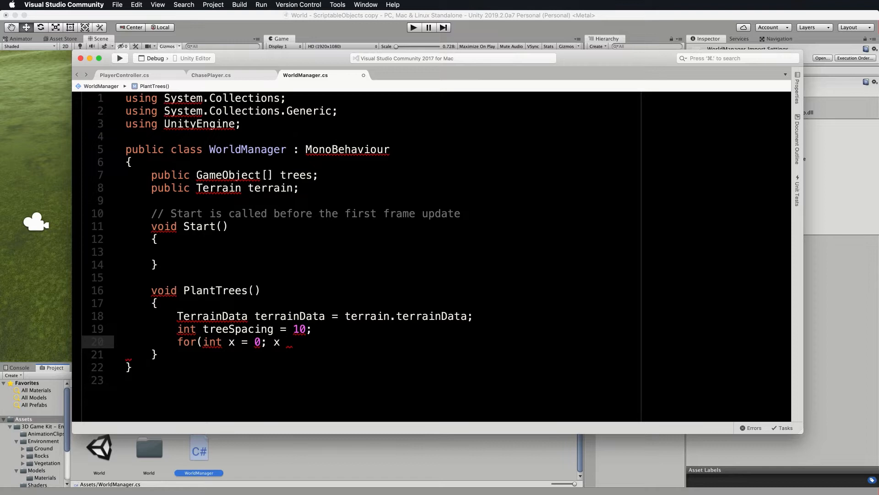
type("< ter")
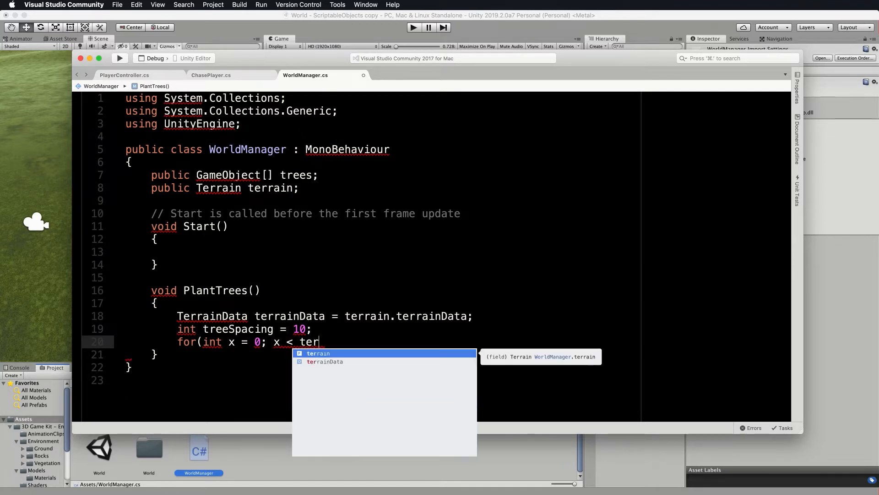
type("rainData.")
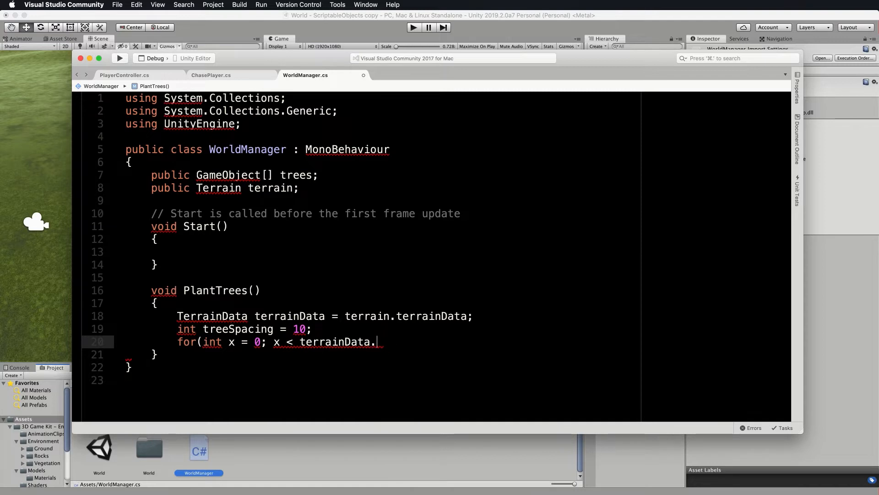
type("siz")
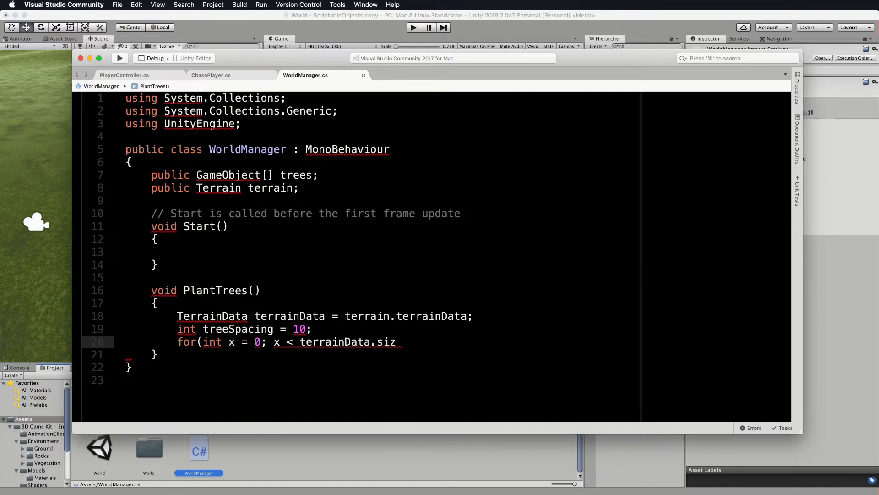
type("e.")
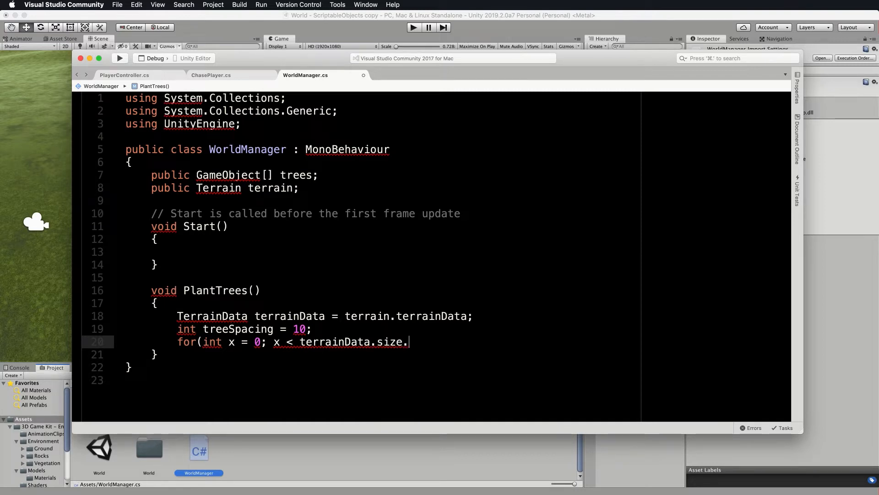
type("x; x += treeSpacing")
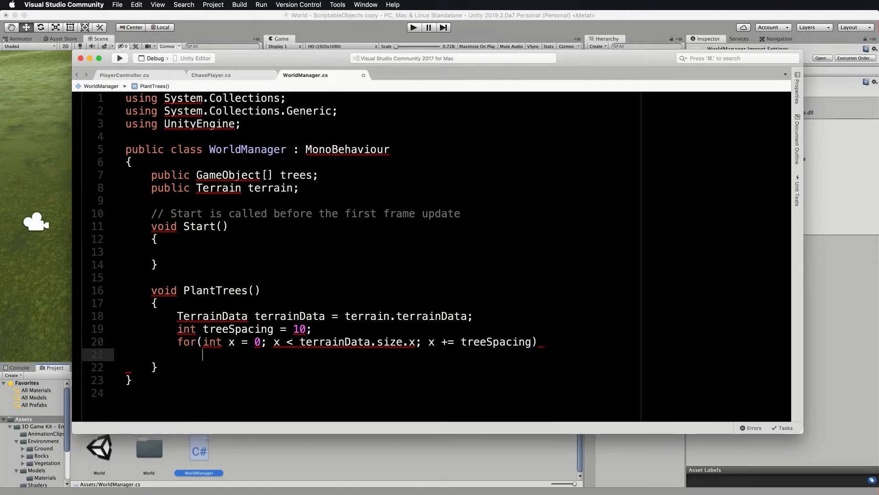
type("for(int")
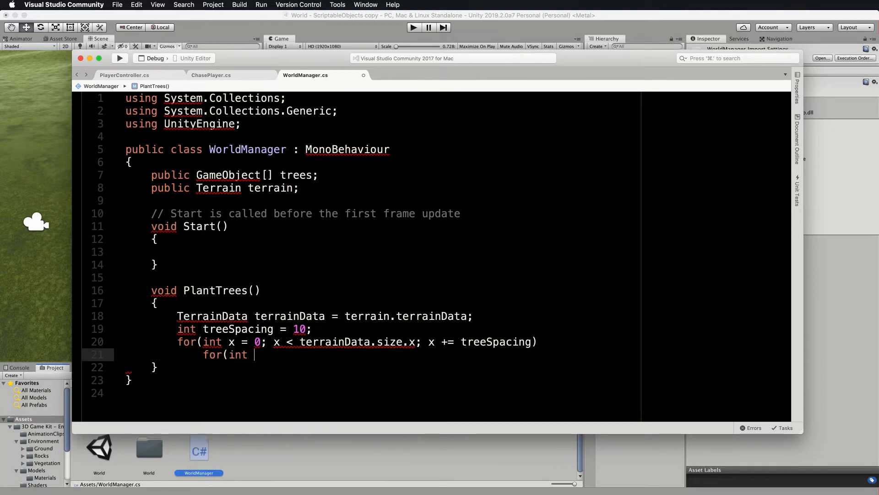
type("z = 0;")
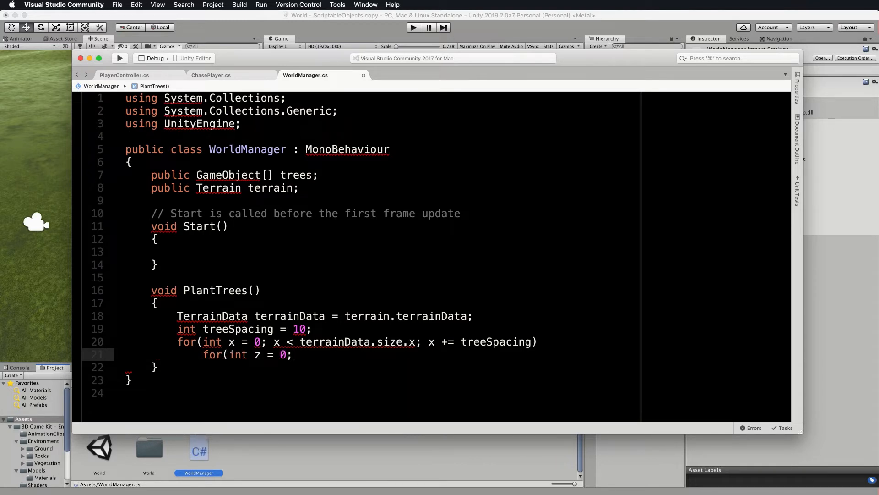
type("z < terrainData")
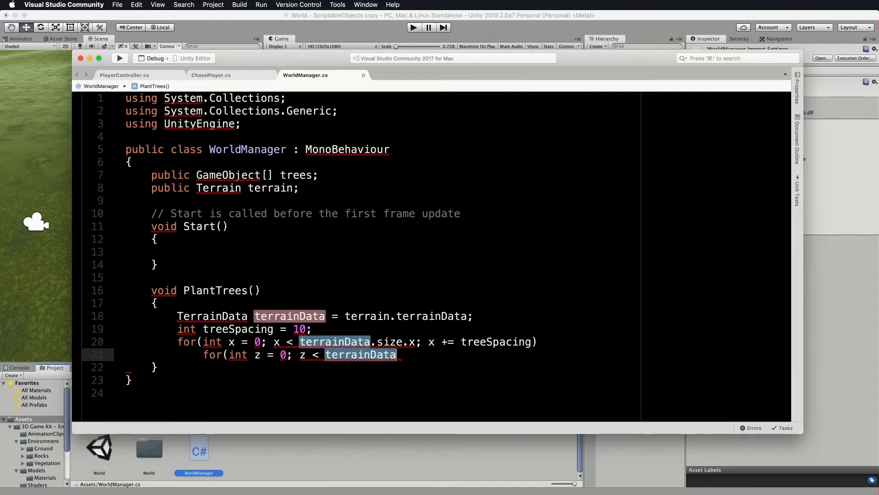
type(".size.")
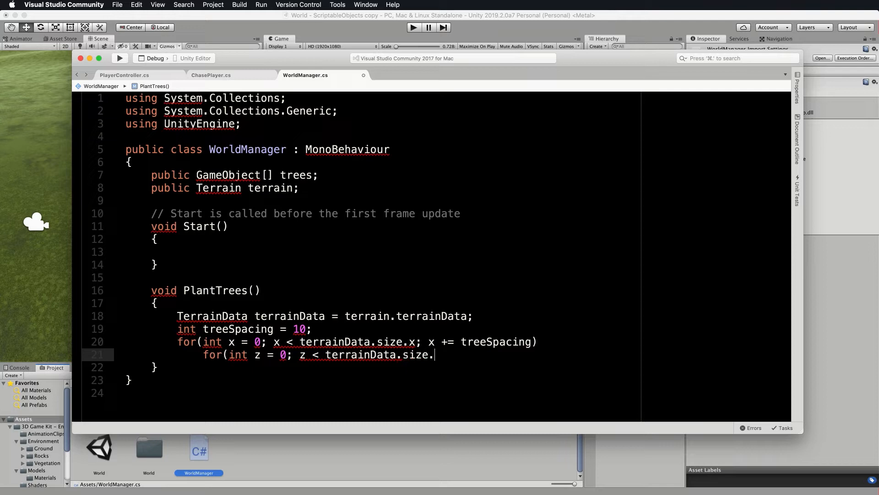
type("z")
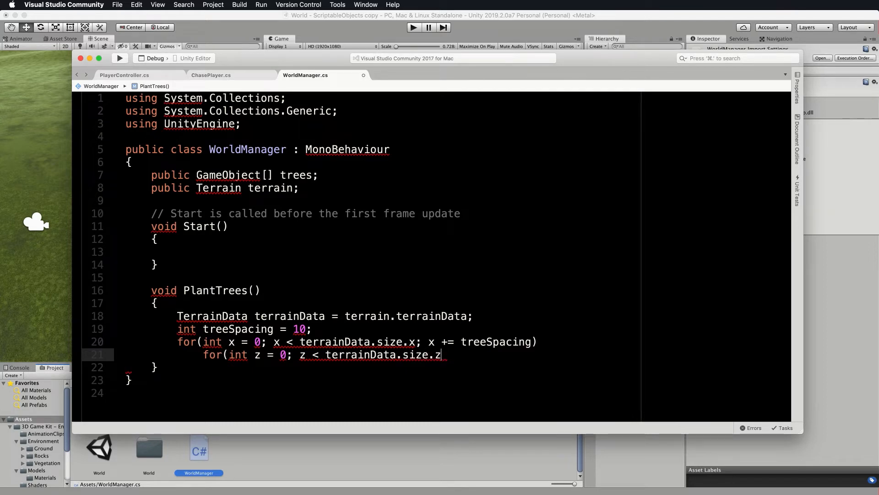
type("; z +=")
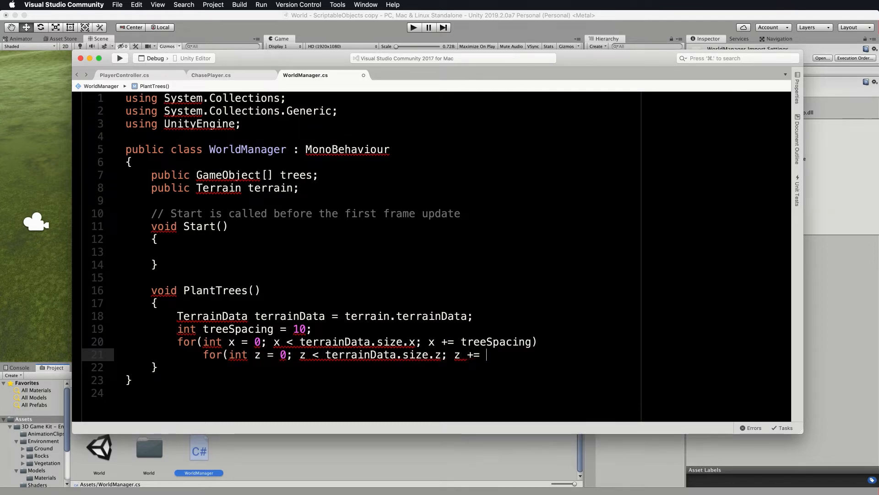
type("treeSpacing")
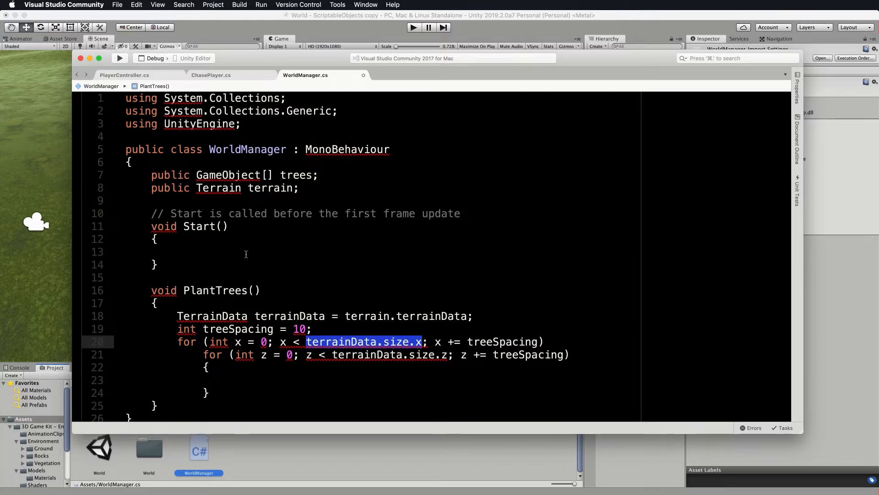
mouse_move(357, 351)
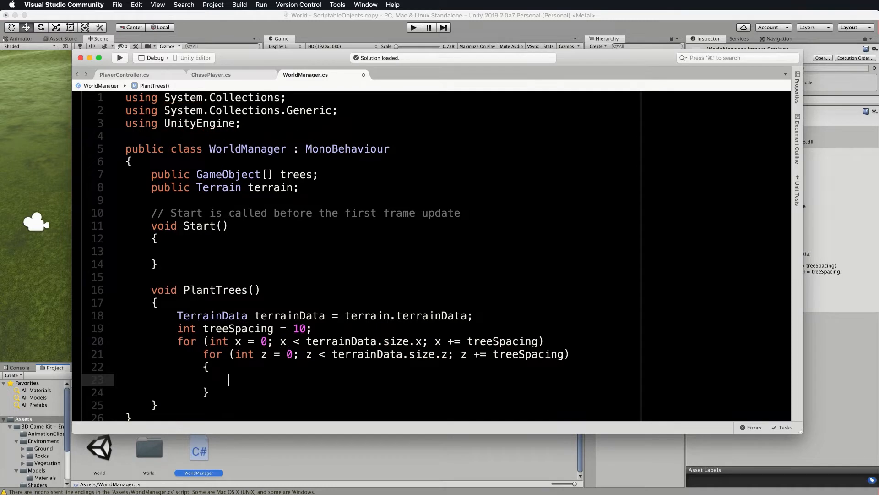
Build the position as 'Vector3 pos = new Vector3(x, 0, z);' inside the inner loop.
type("Vector3 pos = ne")
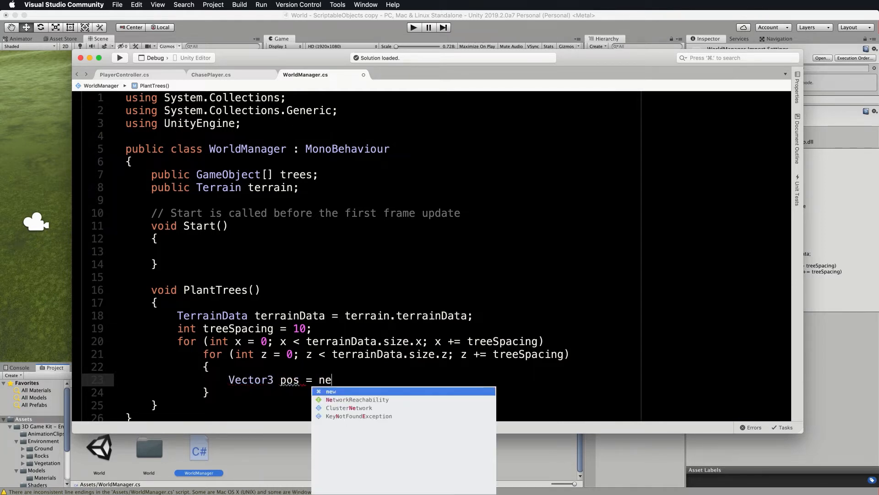
type("w Vector3")
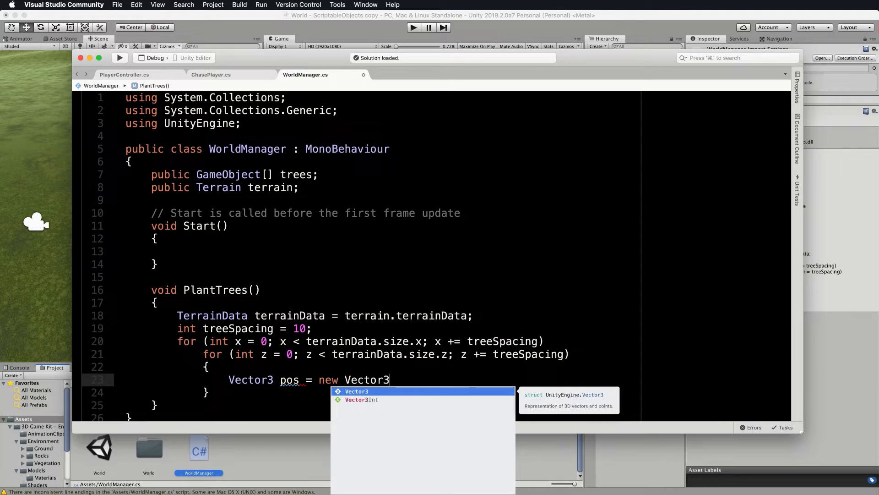
type("(")
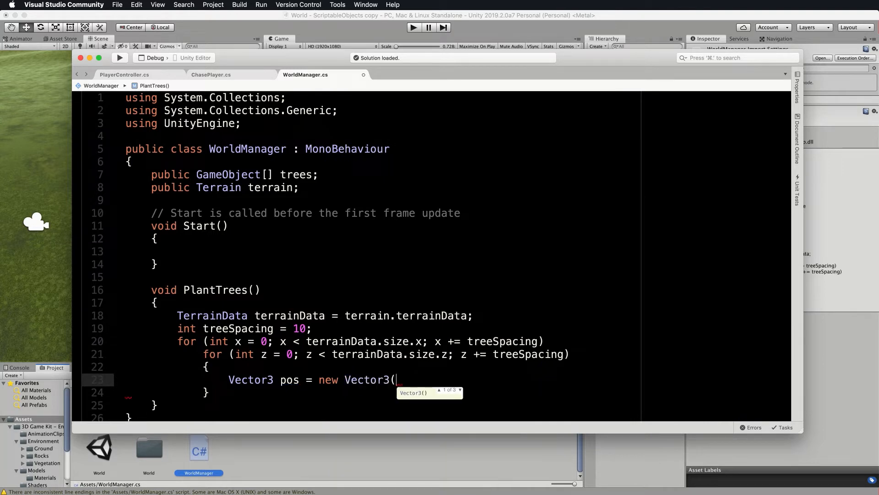
type("x, 0, z")
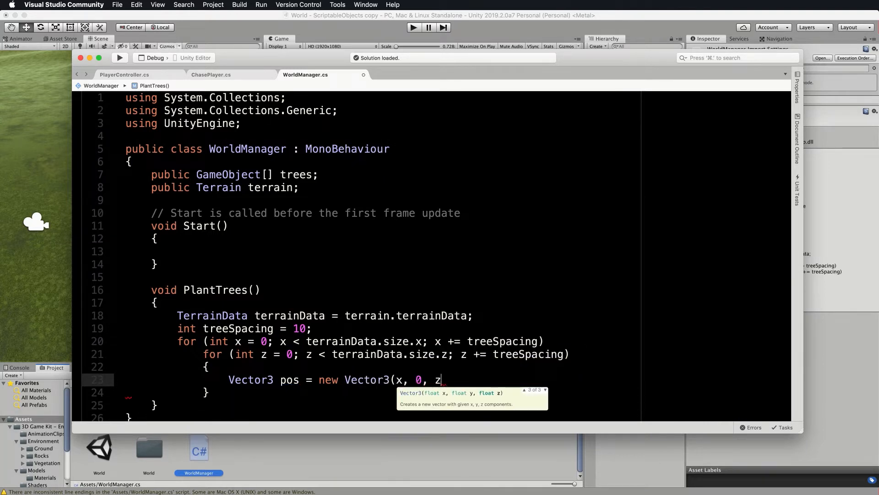
type(");")
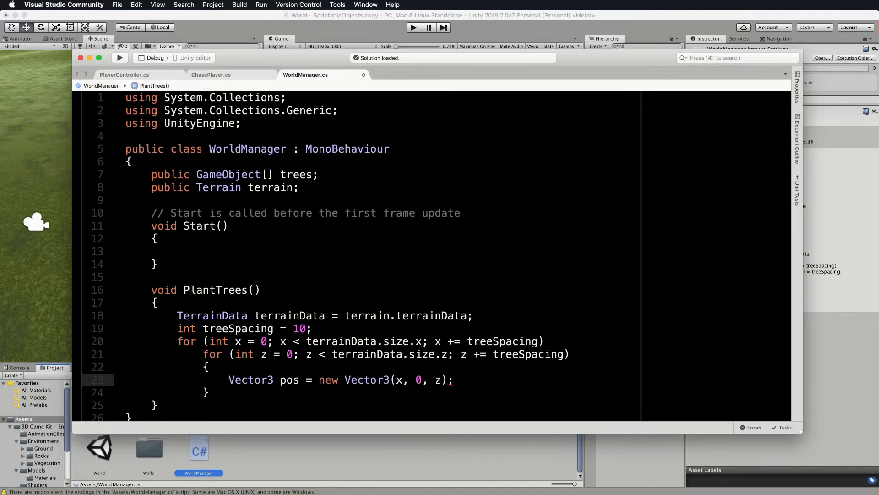
scroll("down", 3)
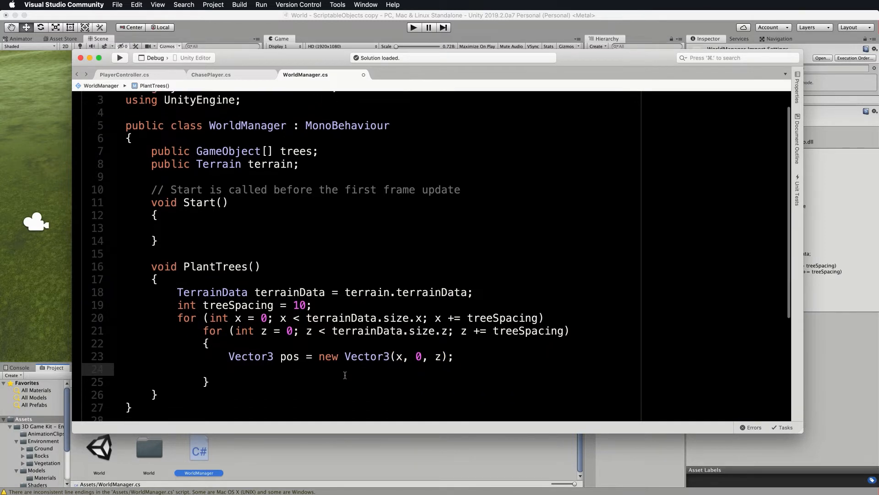
scroll("down", 3)
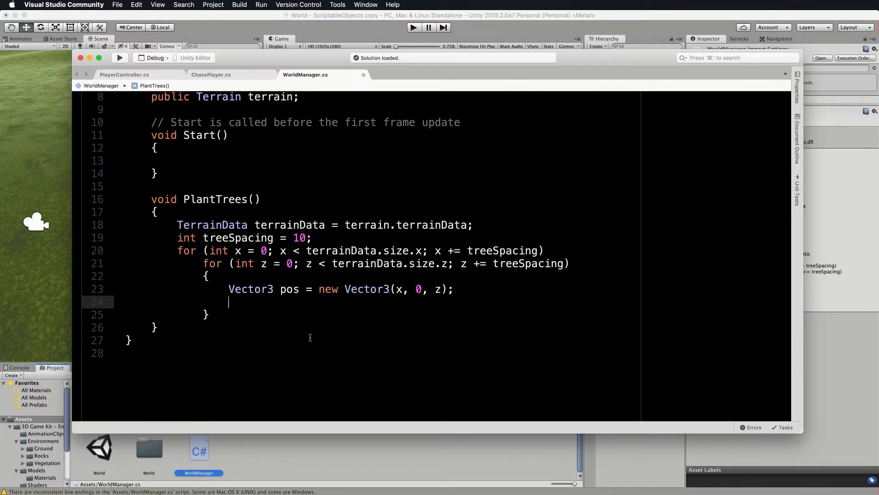
Set pos.y = terrain.SampleHeight(pos) and move to a fresh line inside the loop.
type("p")
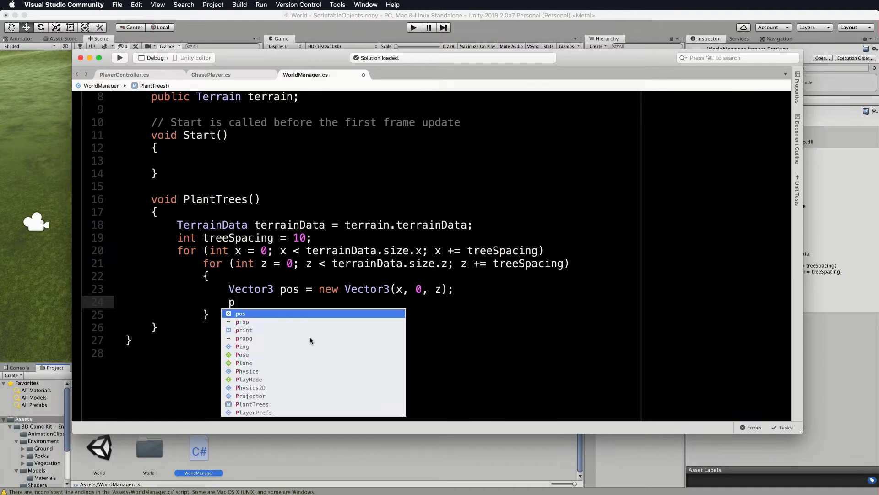
type("os.y = terrain.SampleHeight")
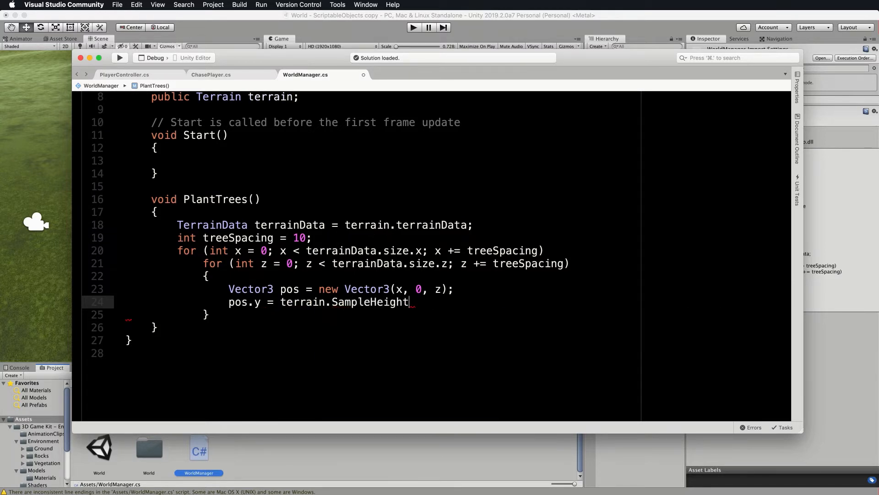
type("(")
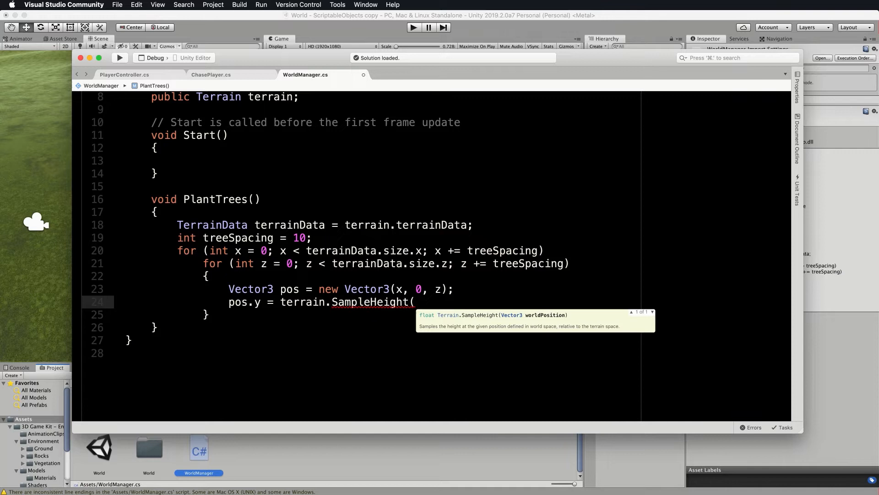
type("pos);")
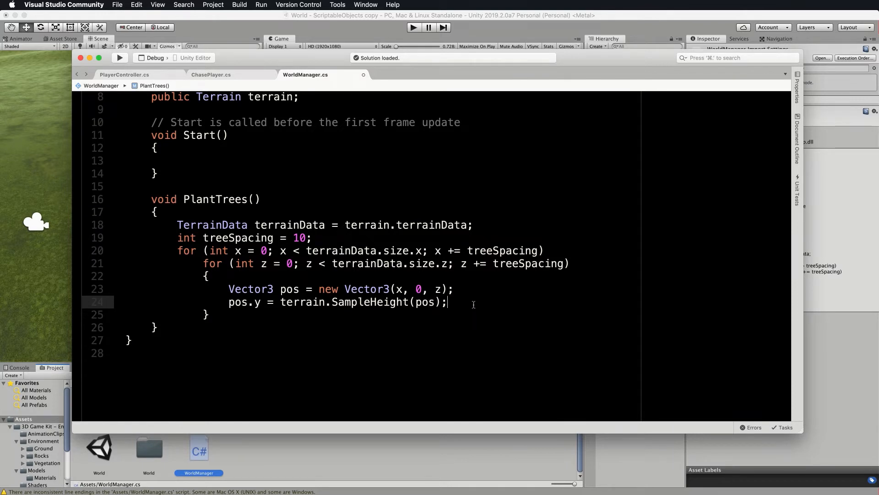
key("enter")
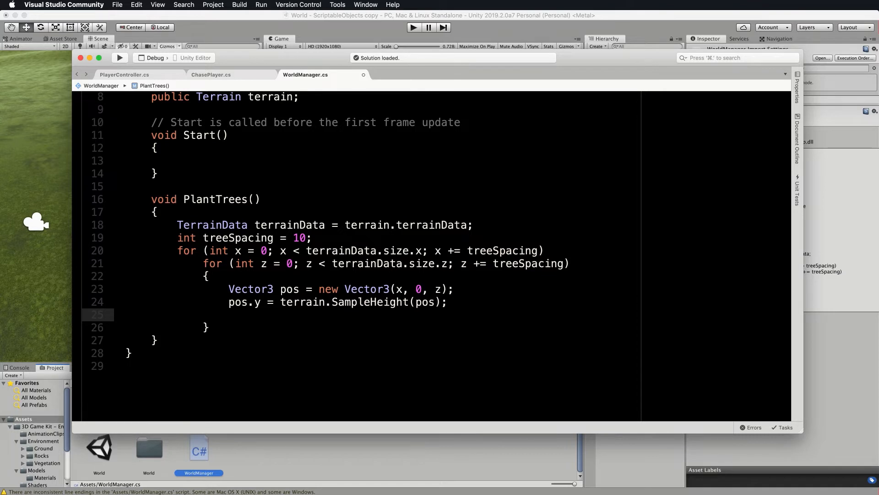
left_click(229, 314)
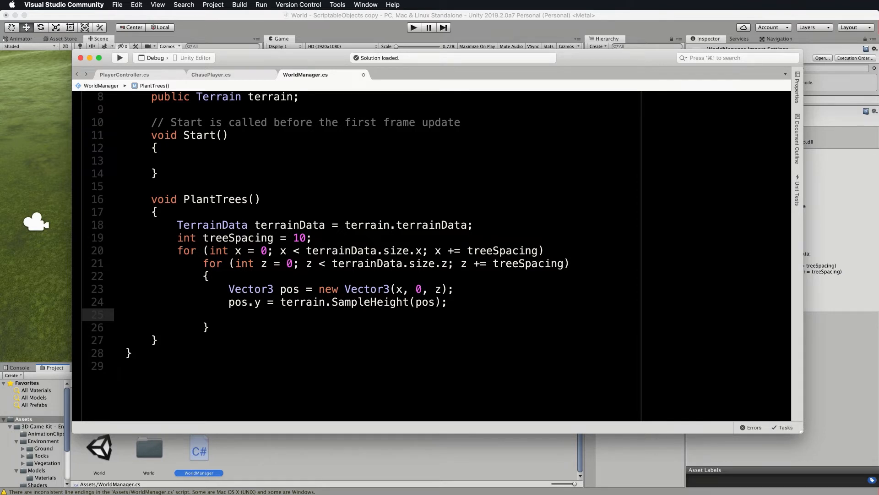
Pick a random index with 'int i = Random.Range(0, trees.Length);'.
type("int")
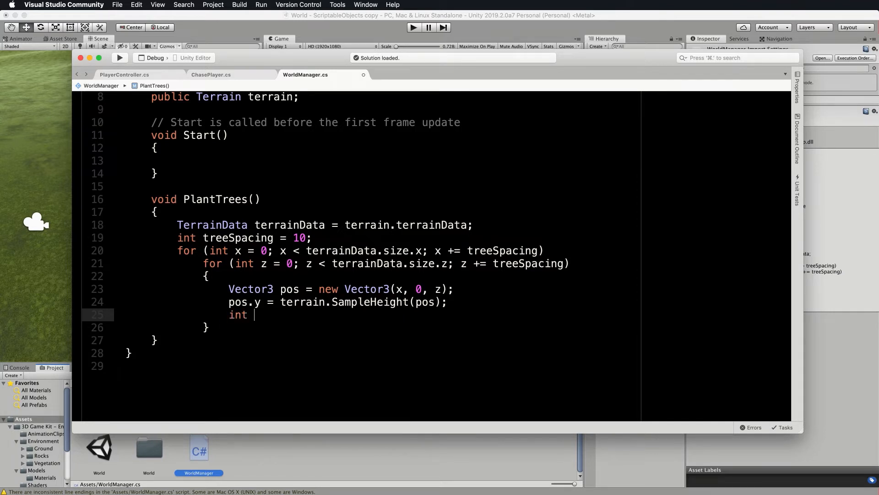
type("i = Ran")
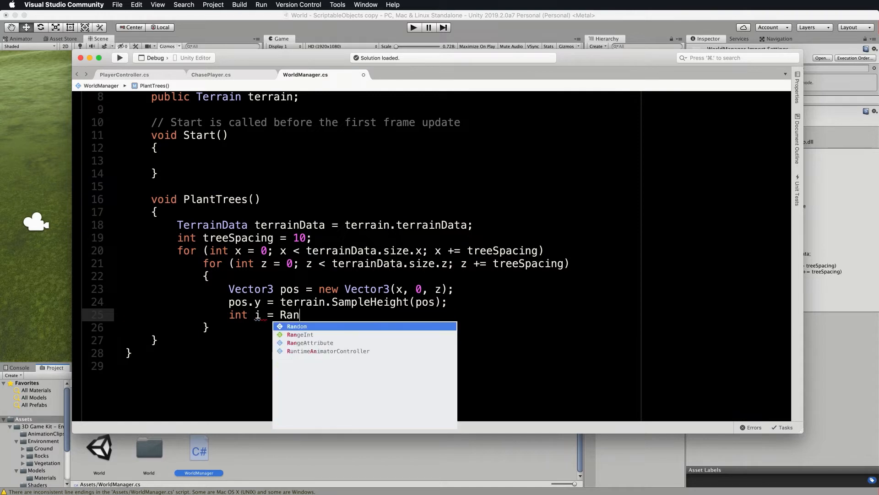
type("dom.Range")
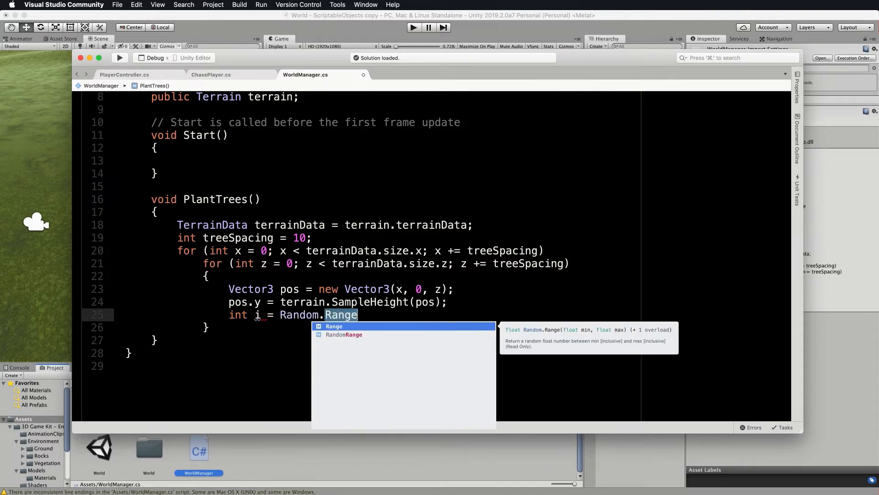
type("(")
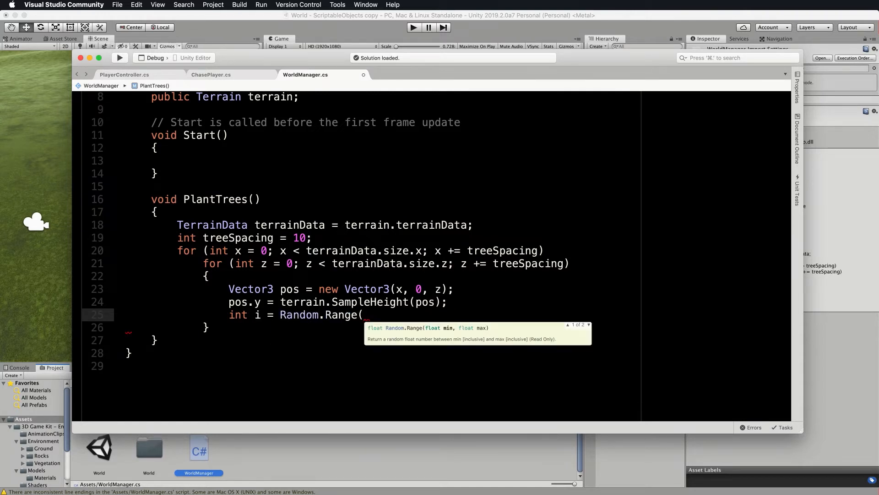
type("0, te")
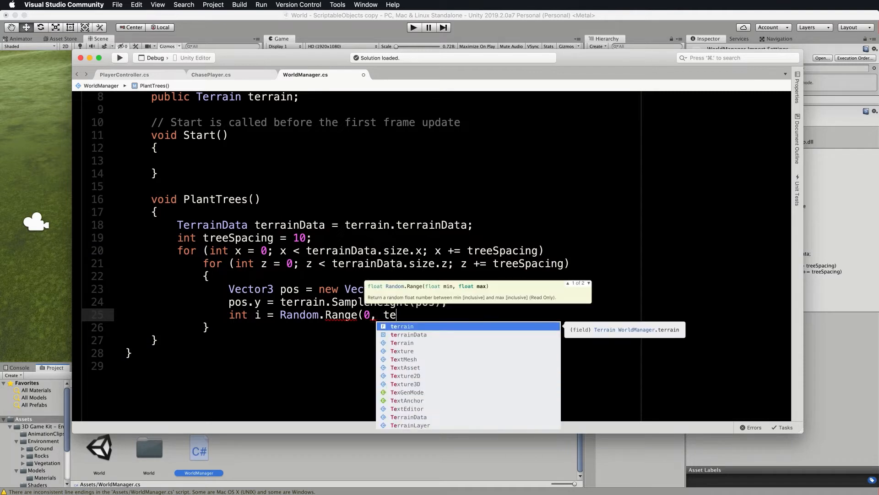
type("rees.Length);")
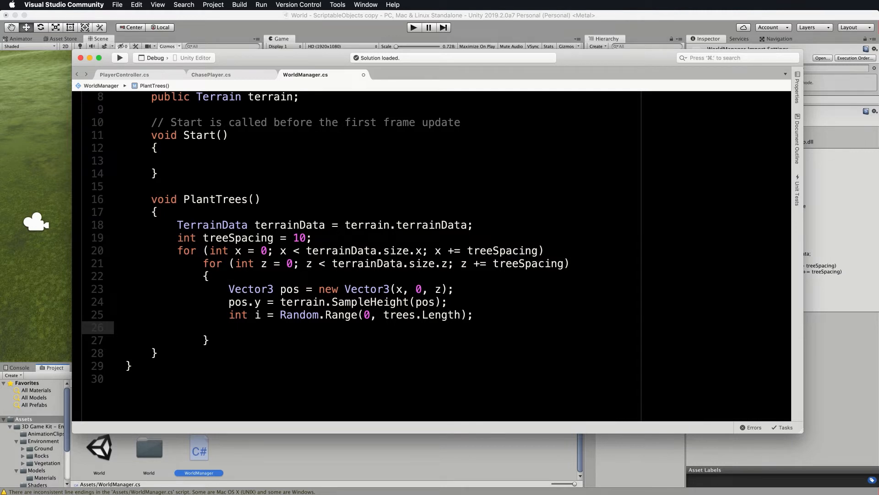
Instantiate trees[i] at pos with Quaternion.identity.
type("Instantiate(")
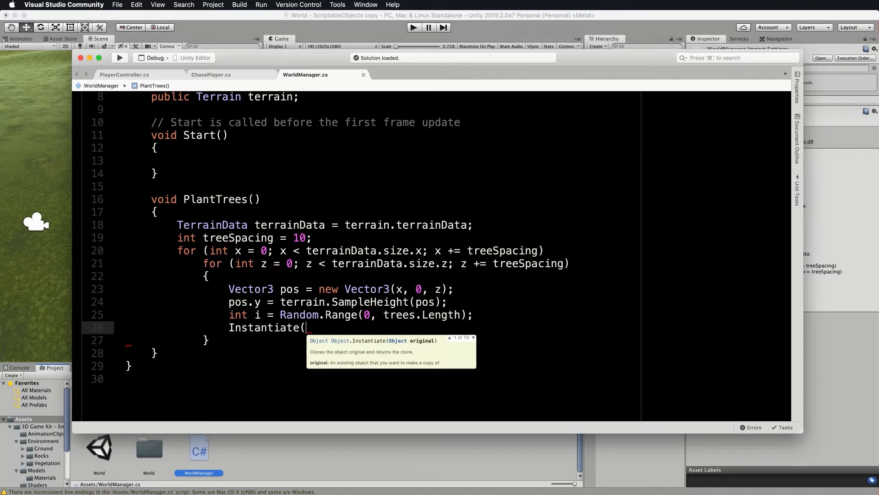
type("trees")
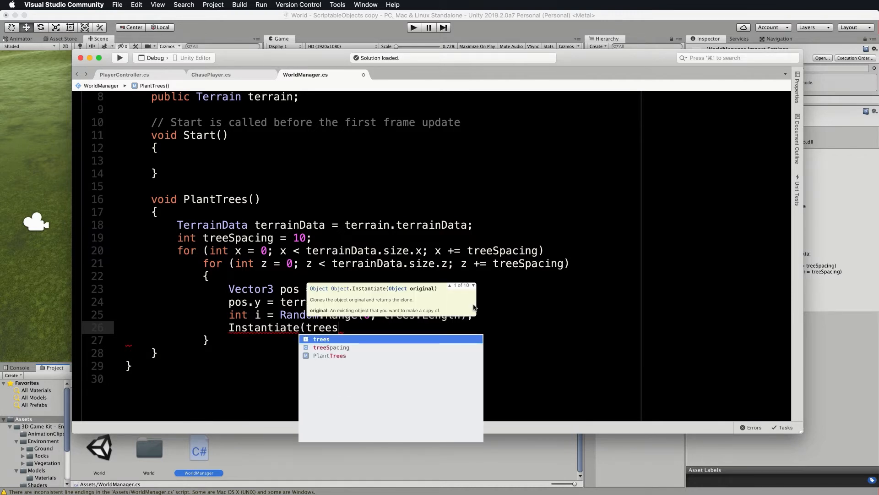
type("[i], po")
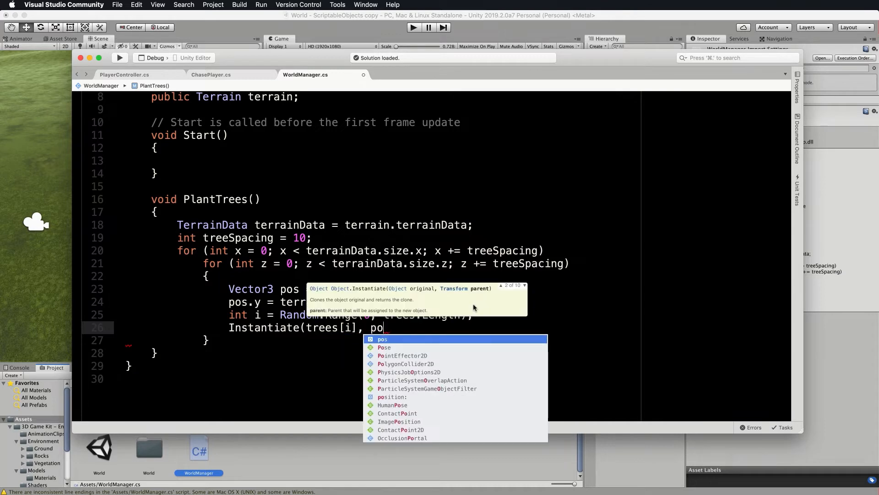
type(", Quate")
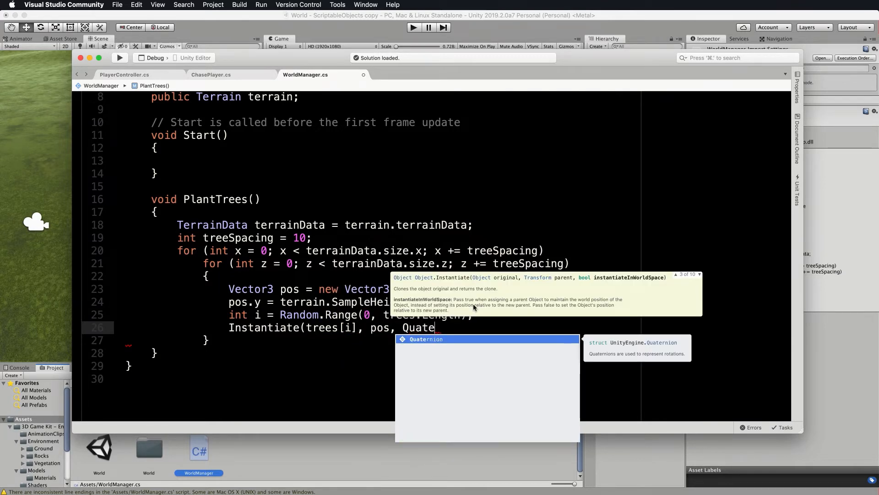
type(".identity)")
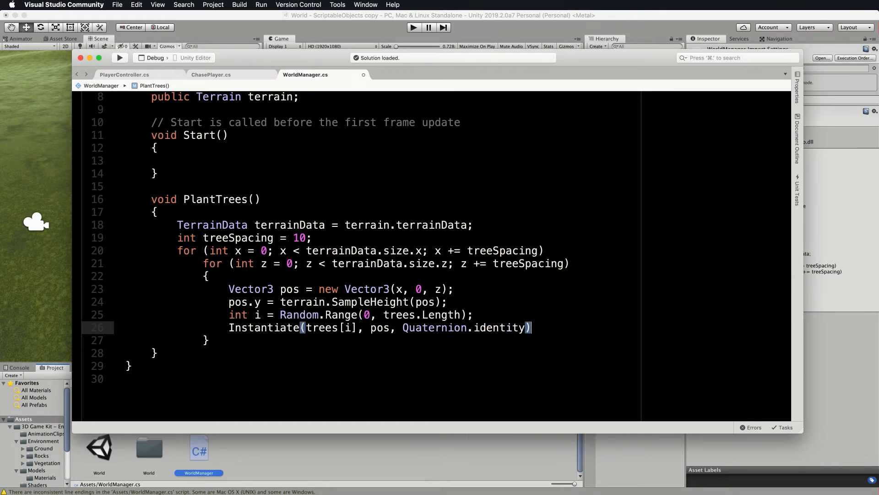
type(";")
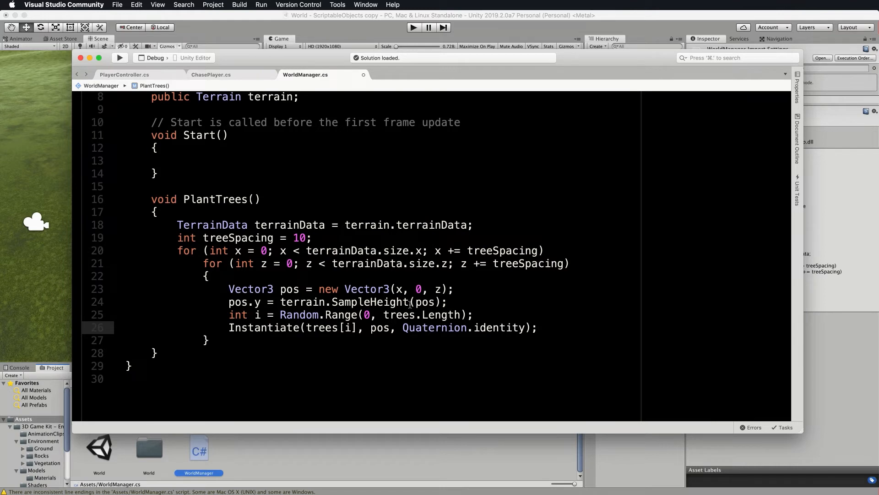
Call PlantTrees() inside the Start method of WorldManager.
left_click(537, 327)
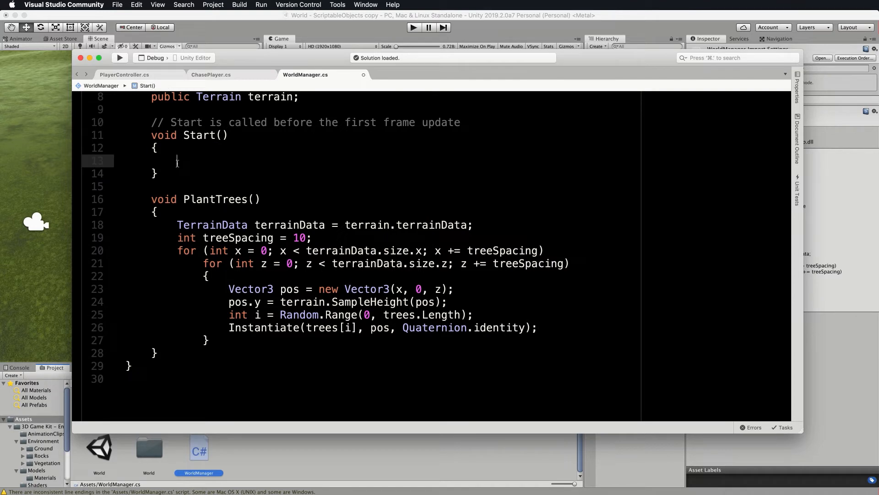
type("Pl")
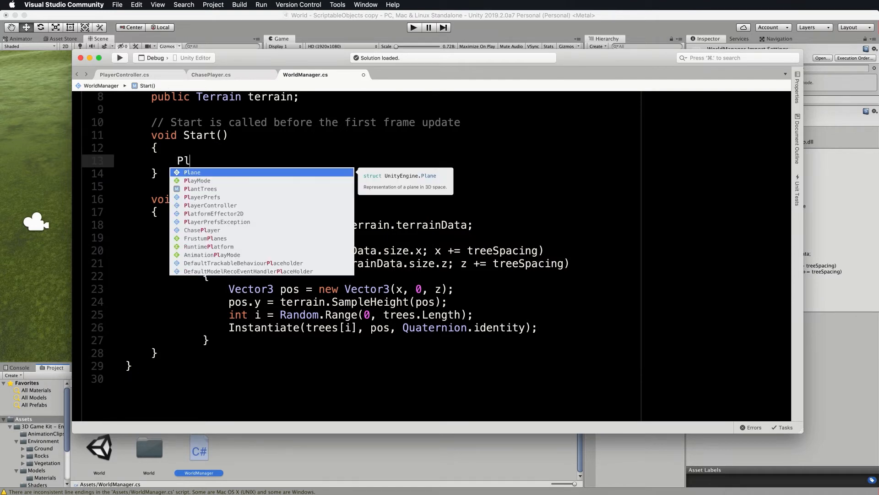
type("antTrees();")
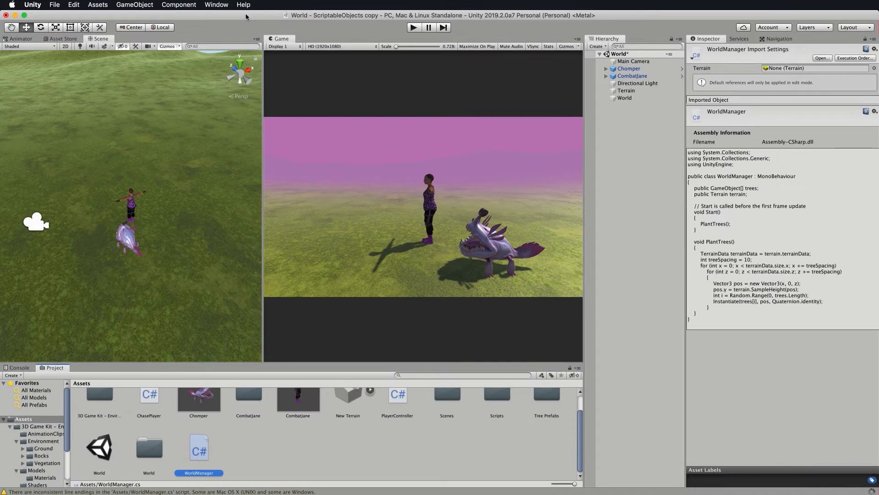
Set World's Trees array size to 9 and fill it with Tree1–Tree9 plus the Terrain.
left_click(623, 98)
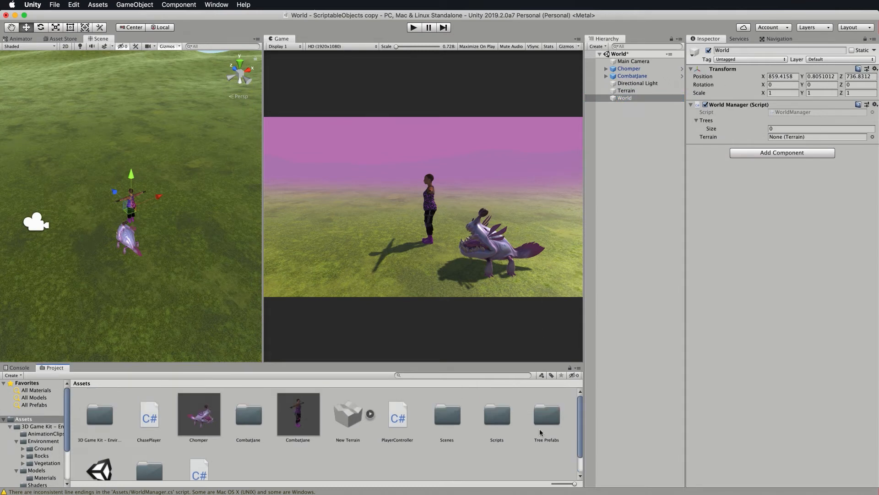
double_click(546, 413)
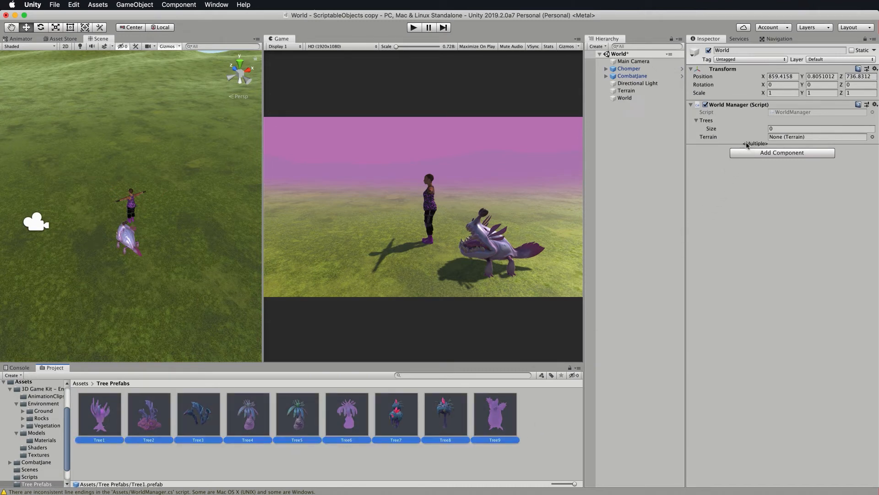
type("9")
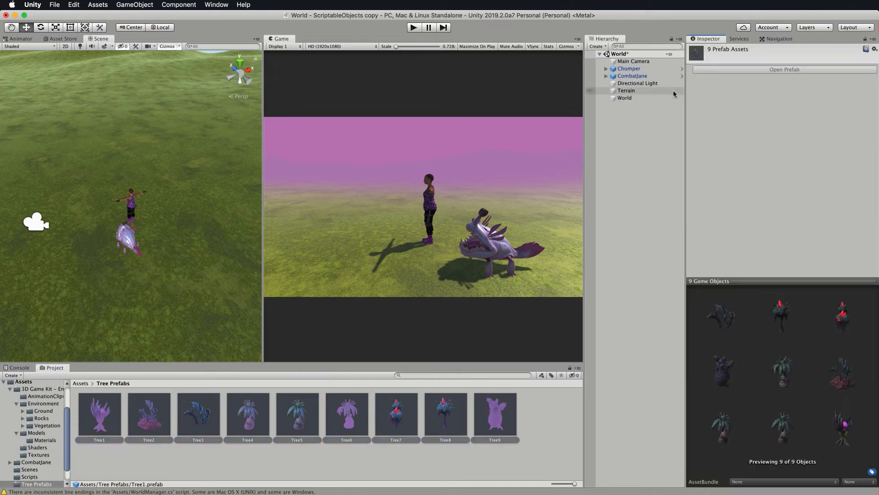
left_click(625, 98)
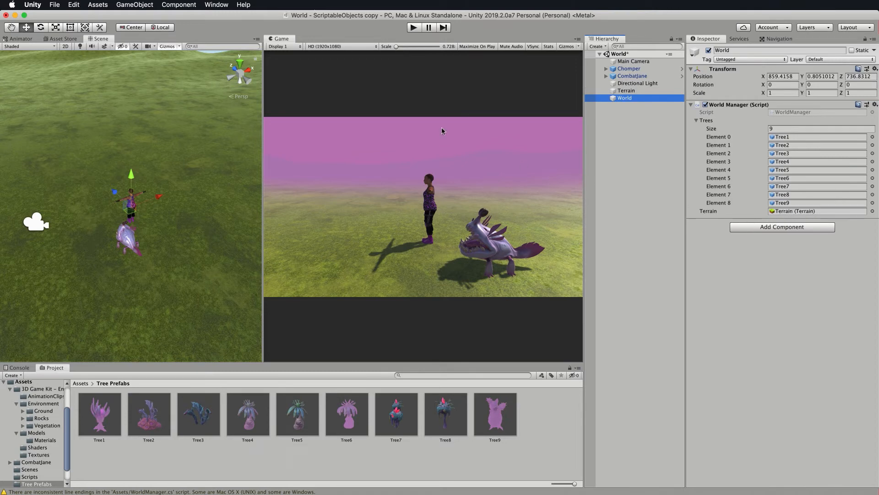
left_click(413, 27)
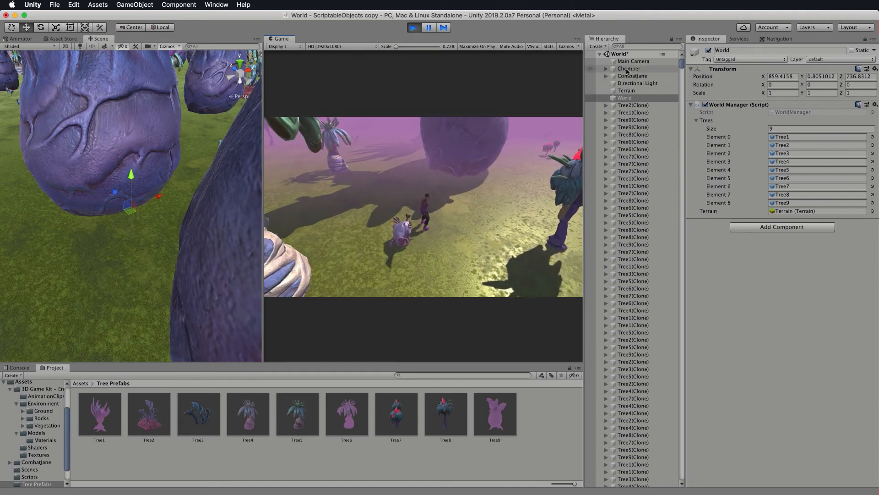
left_click(628, 68)
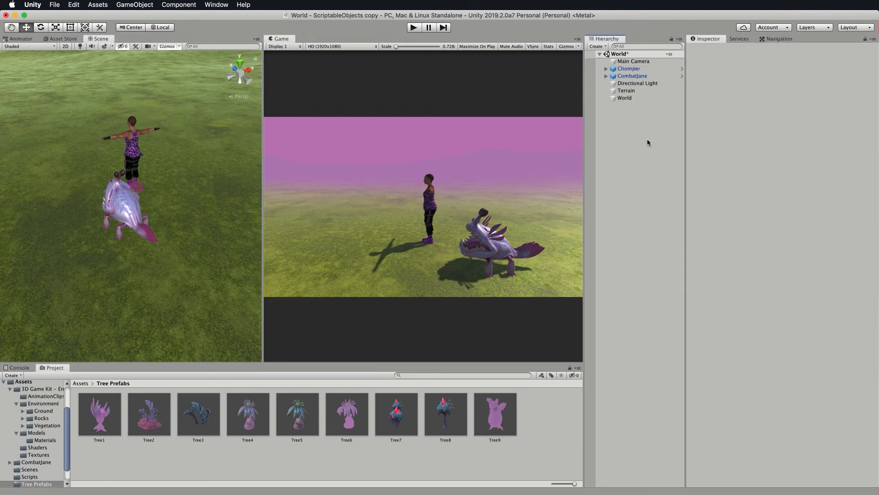
Duplicate Chomper into a pack of seven, play-test among the trees, then stop.
left_click(629, 69)
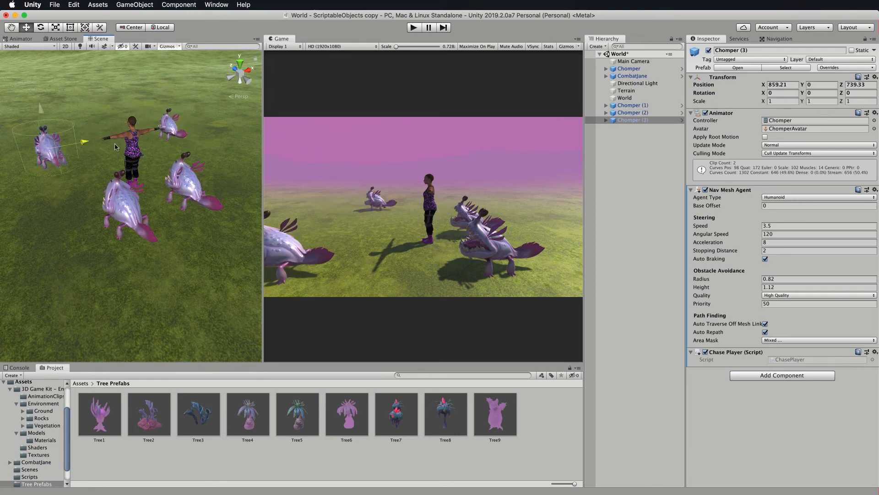
left_click(633, 126)
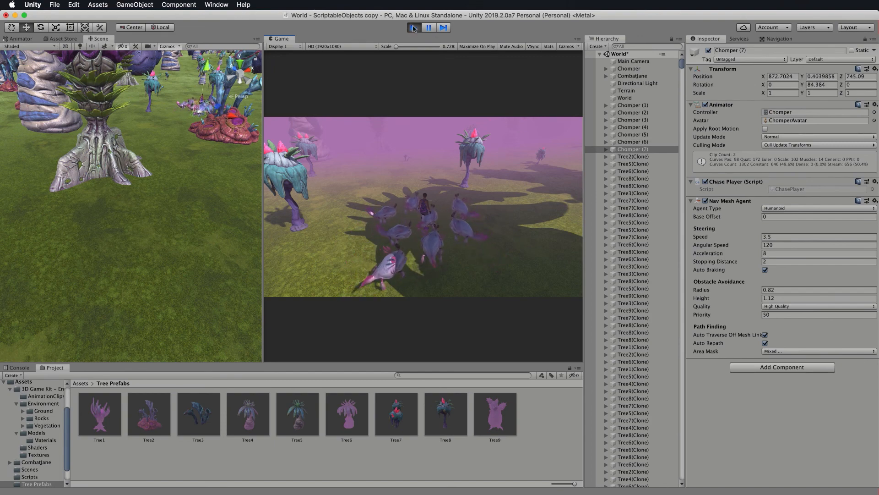
left_click(413, 28)
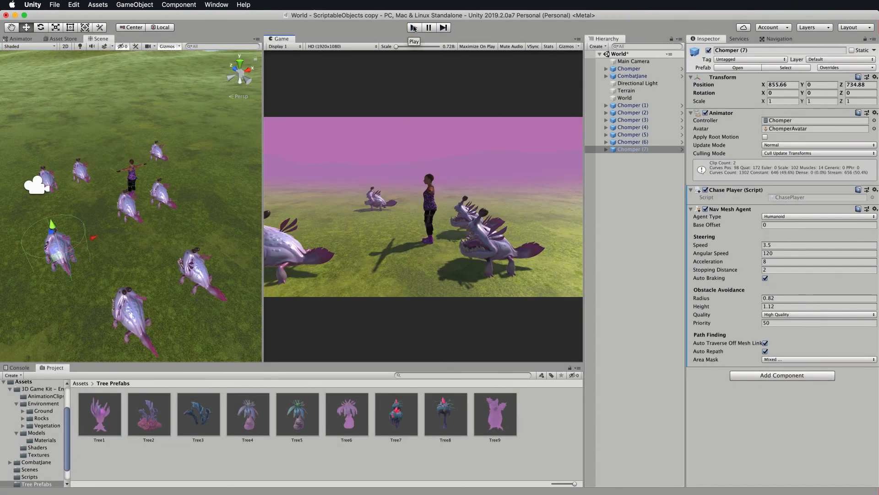